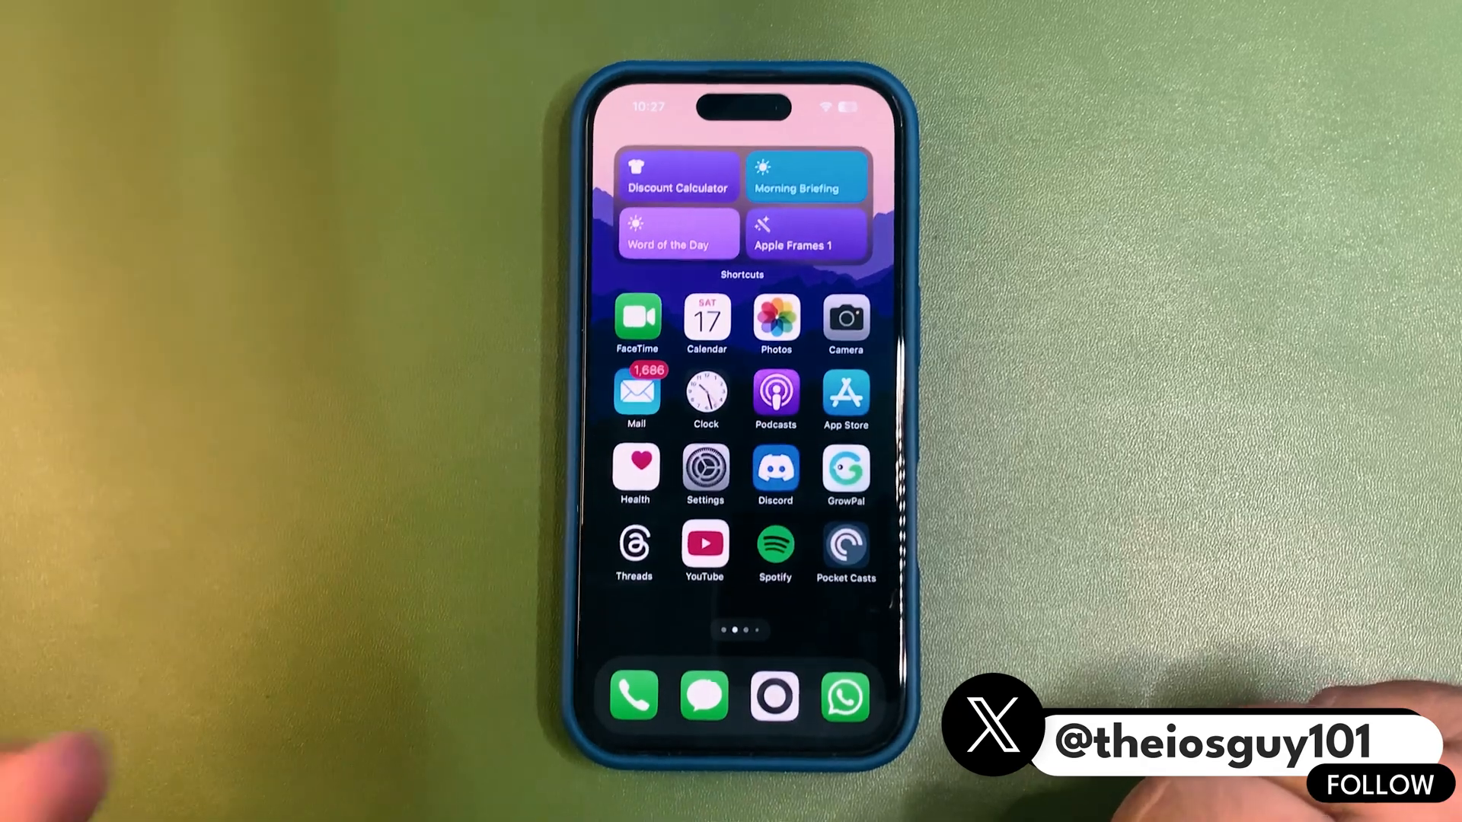
# Show Battery's last-10-days per-app activity and scroll the Instagram, TikTok and Messages usage list.
pyautogui.click(703, 475)
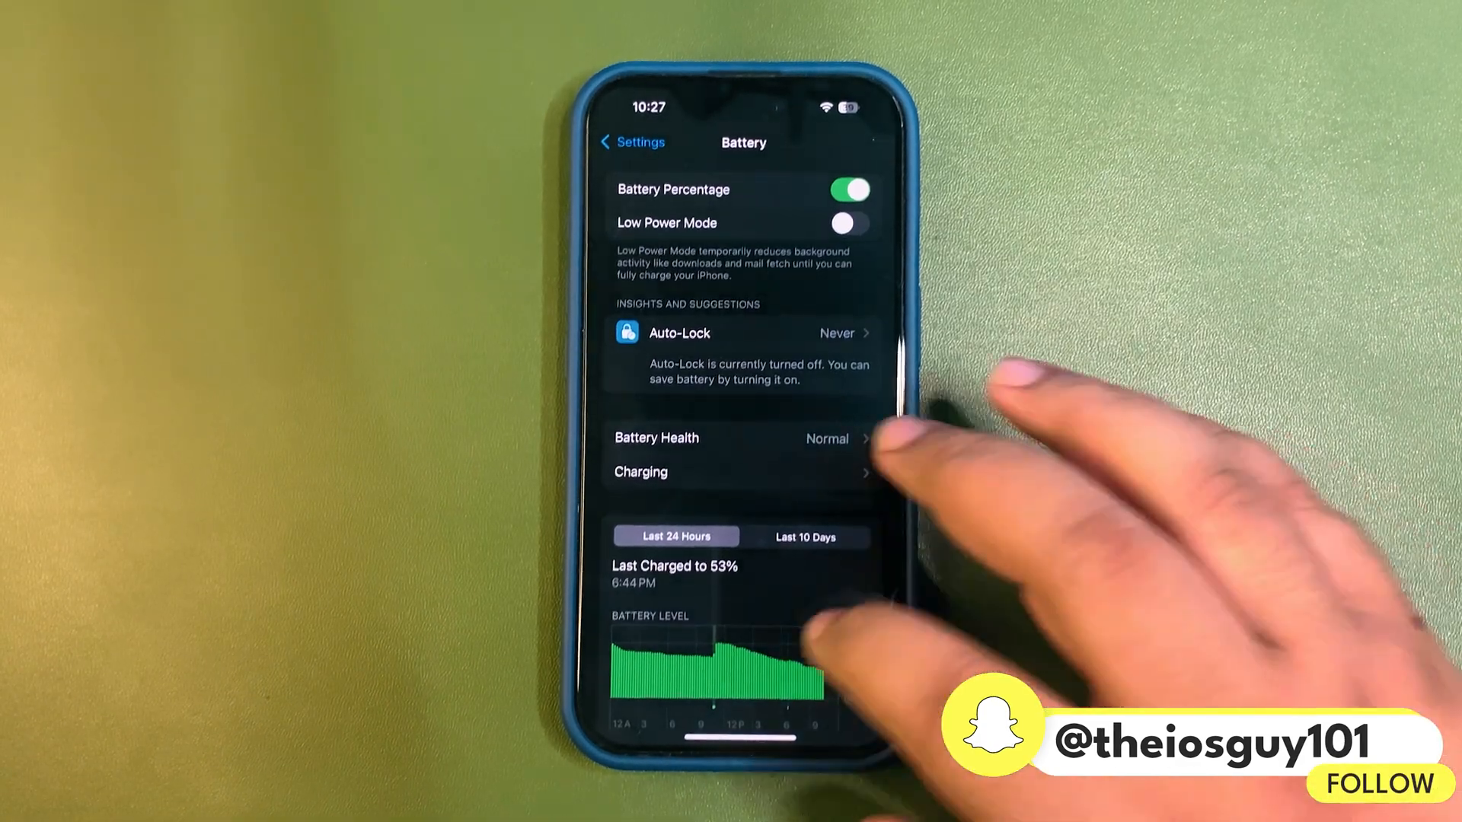
pyautogui.click(806, 536)
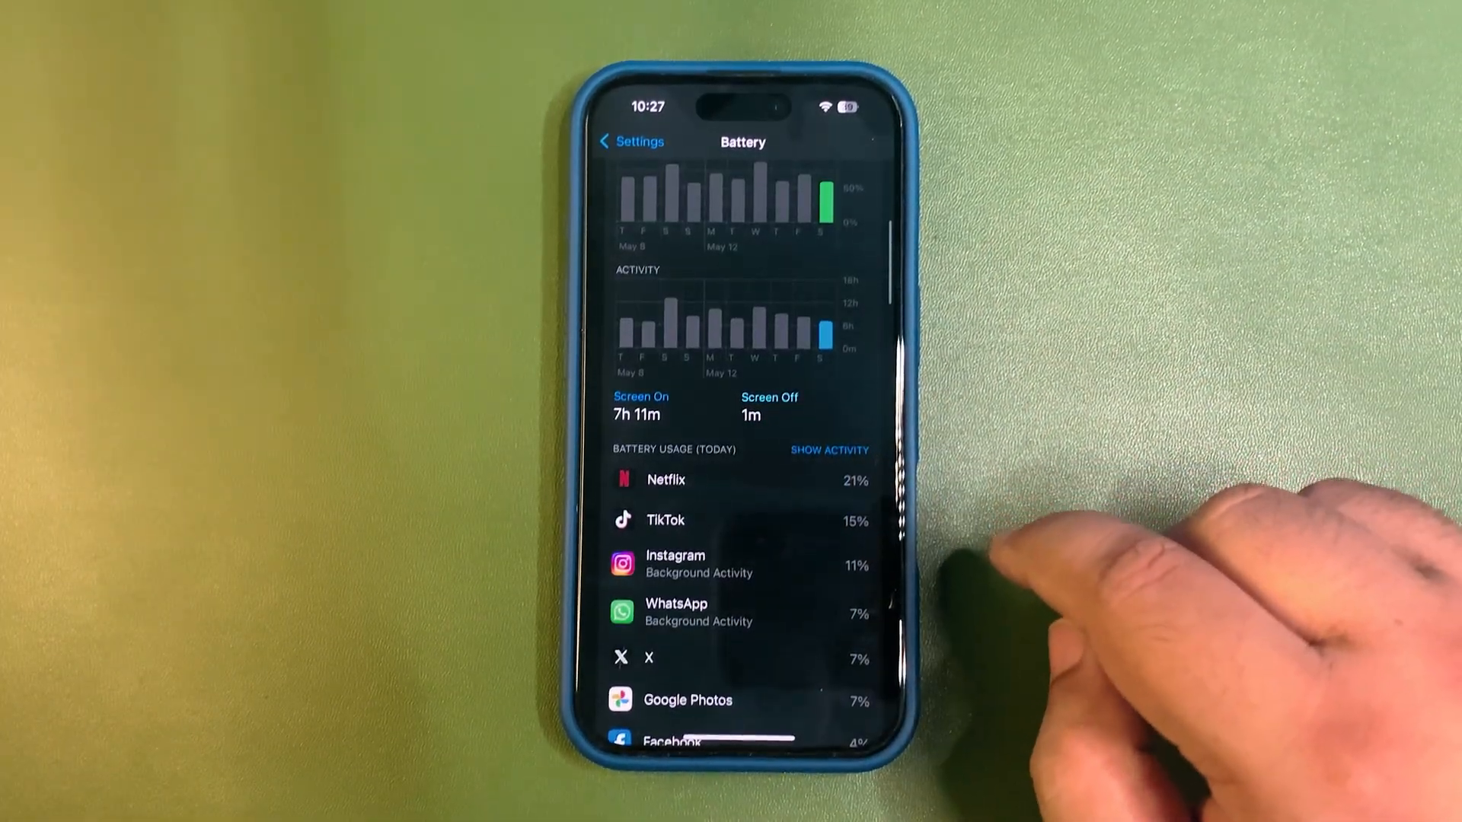
pyautogui.click(829, 450)
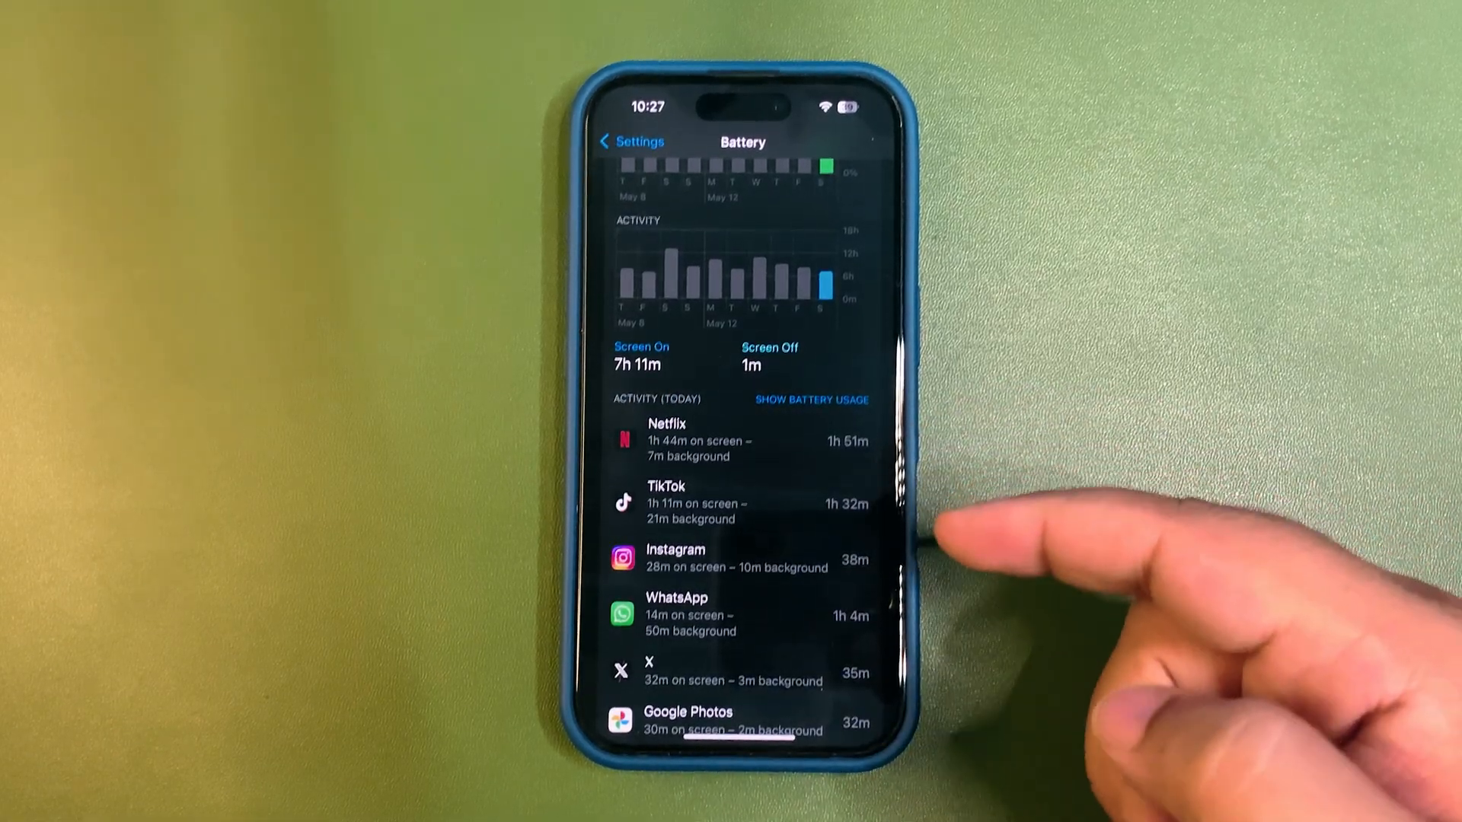
pyautogui.scroll(-3)
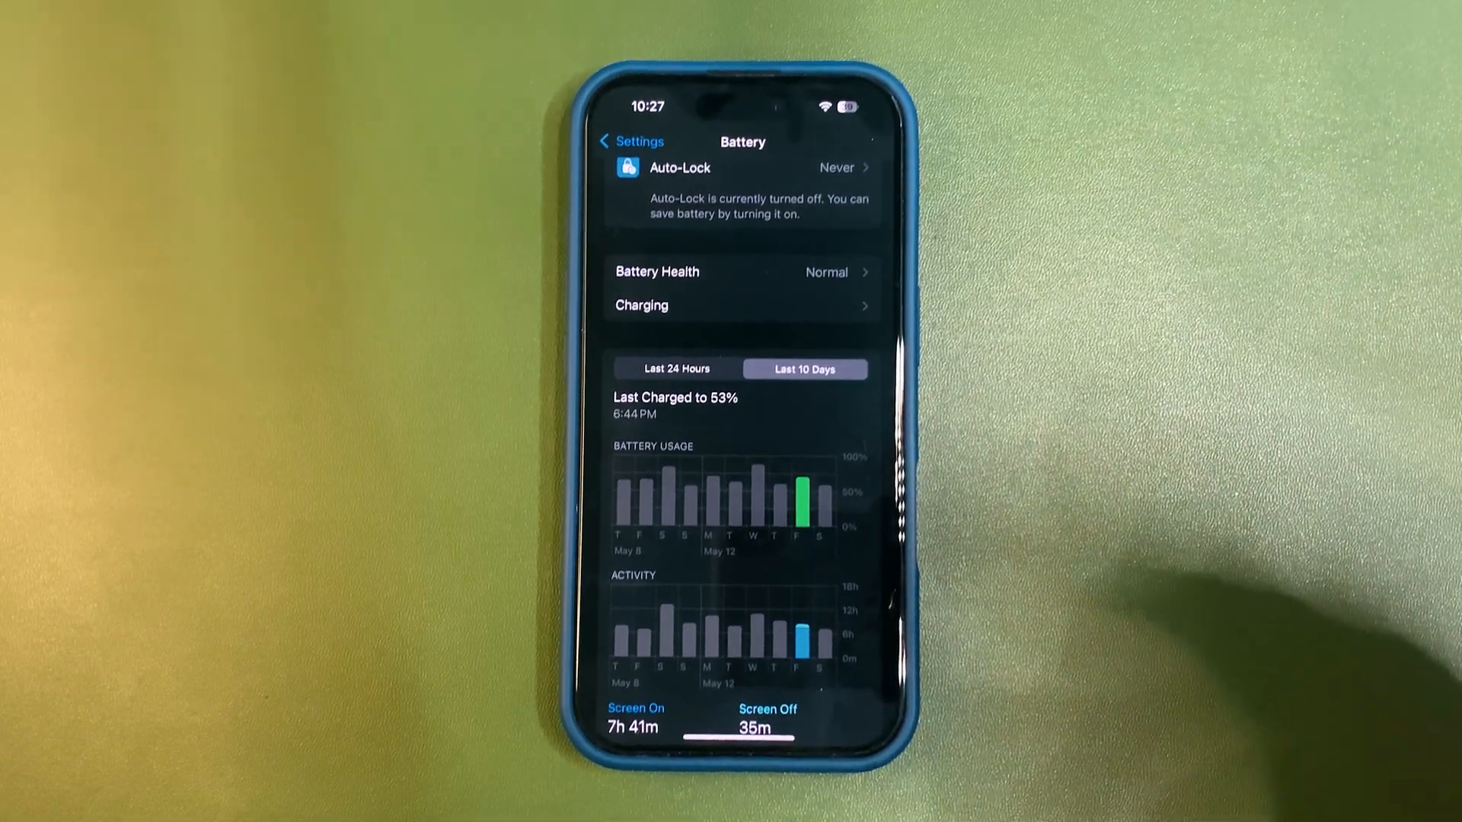
pyautogui.scroll(-3)
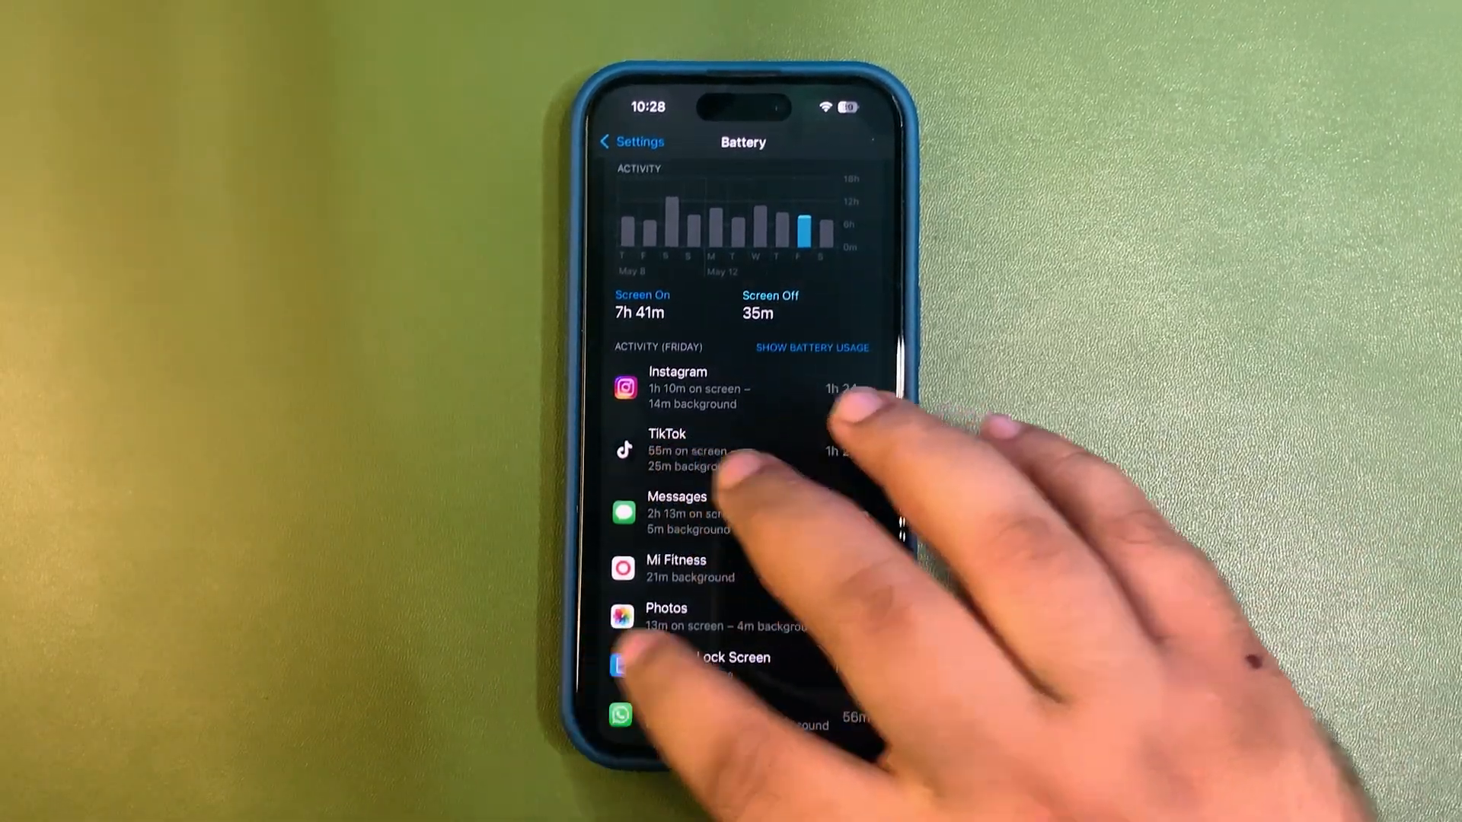
# Check Display & Brightness and its Appearance Schedule, then return to the main Settings list.
pyautogui.click(630, 142)
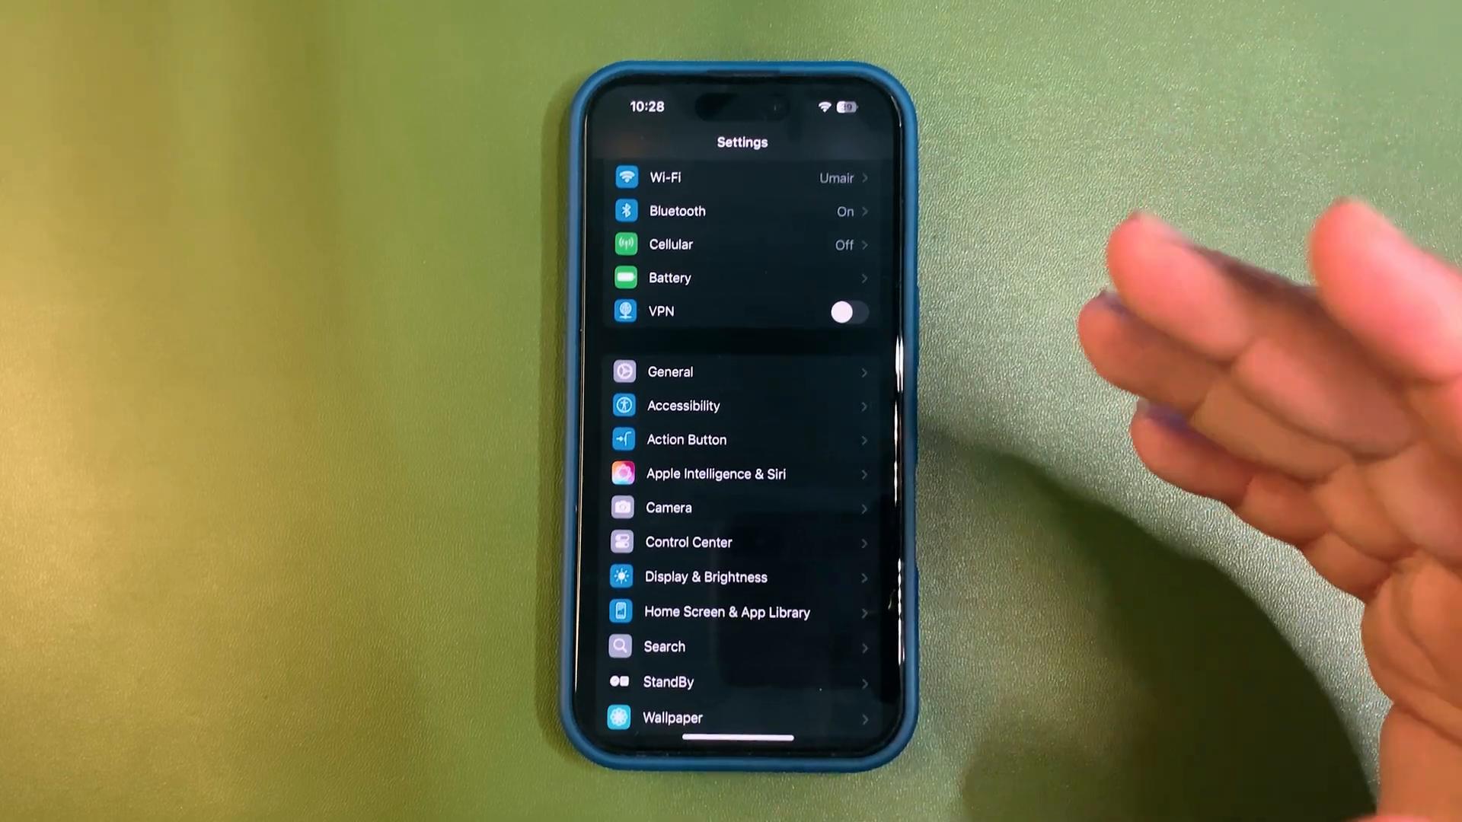
pyautogui.click(705, 577)
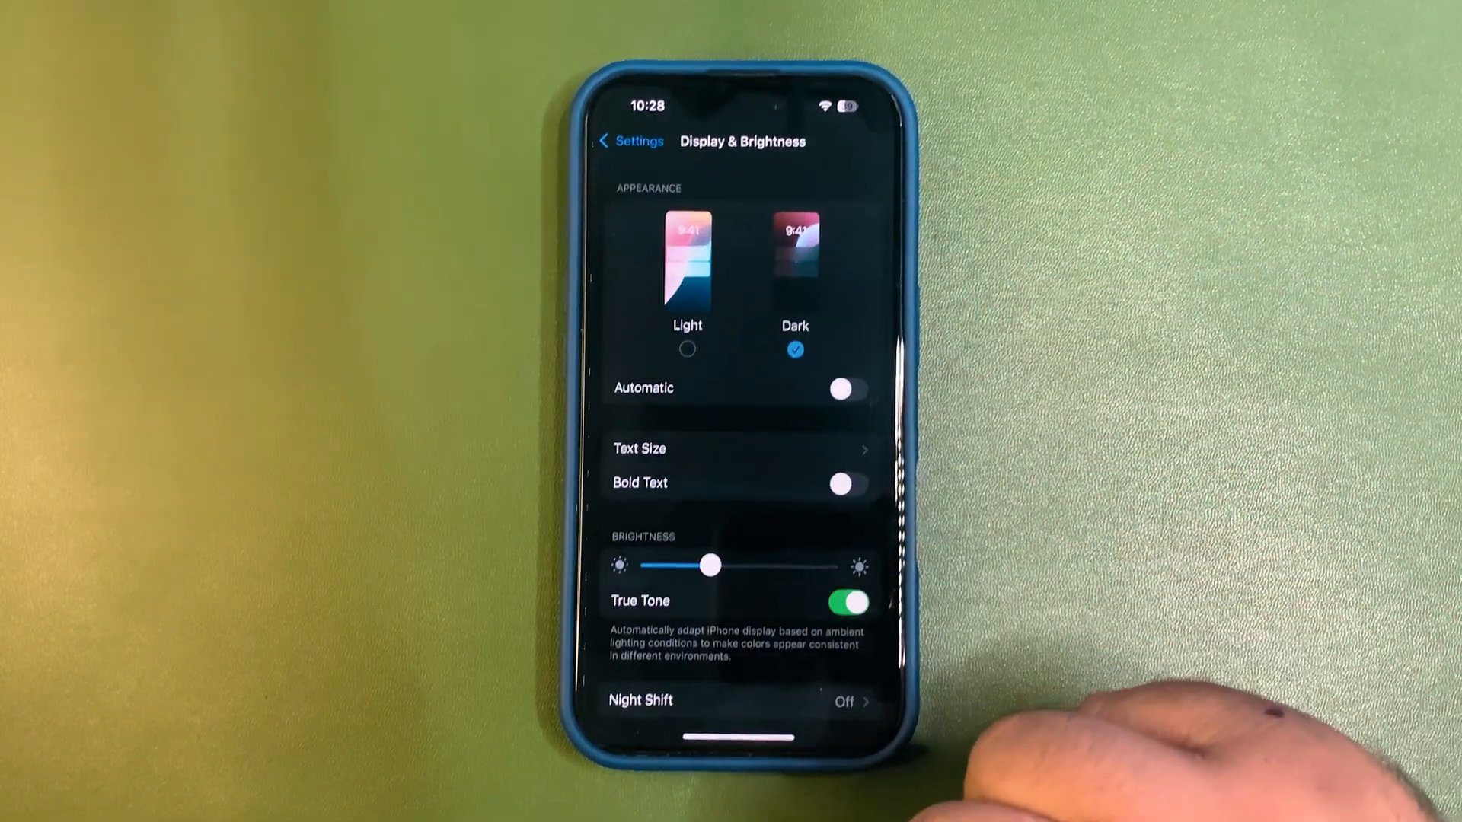
pyautogui.click(843, 389)
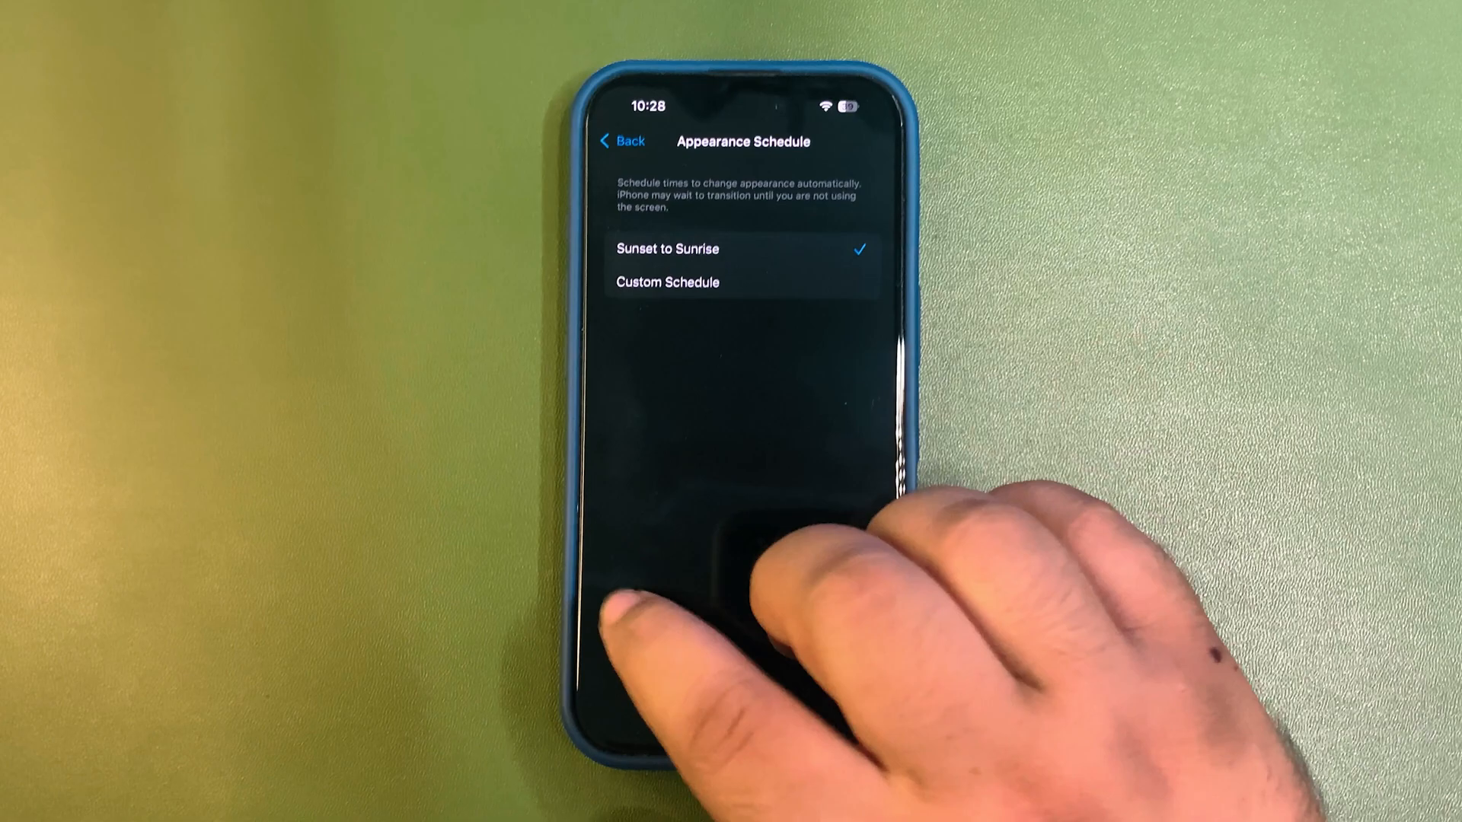
pyautogui.click(620, 141)
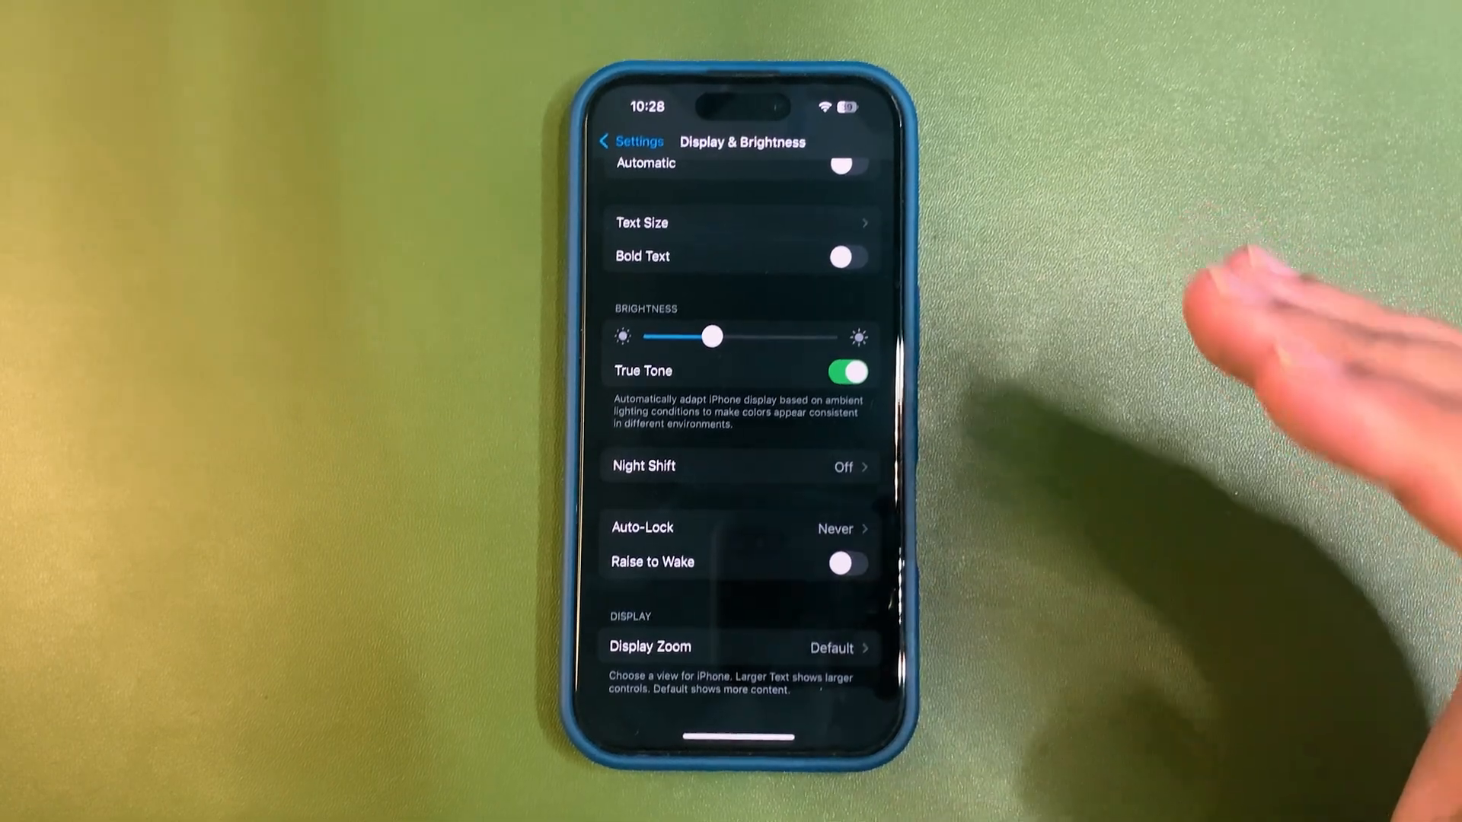
pyautogui.click(630, 140)
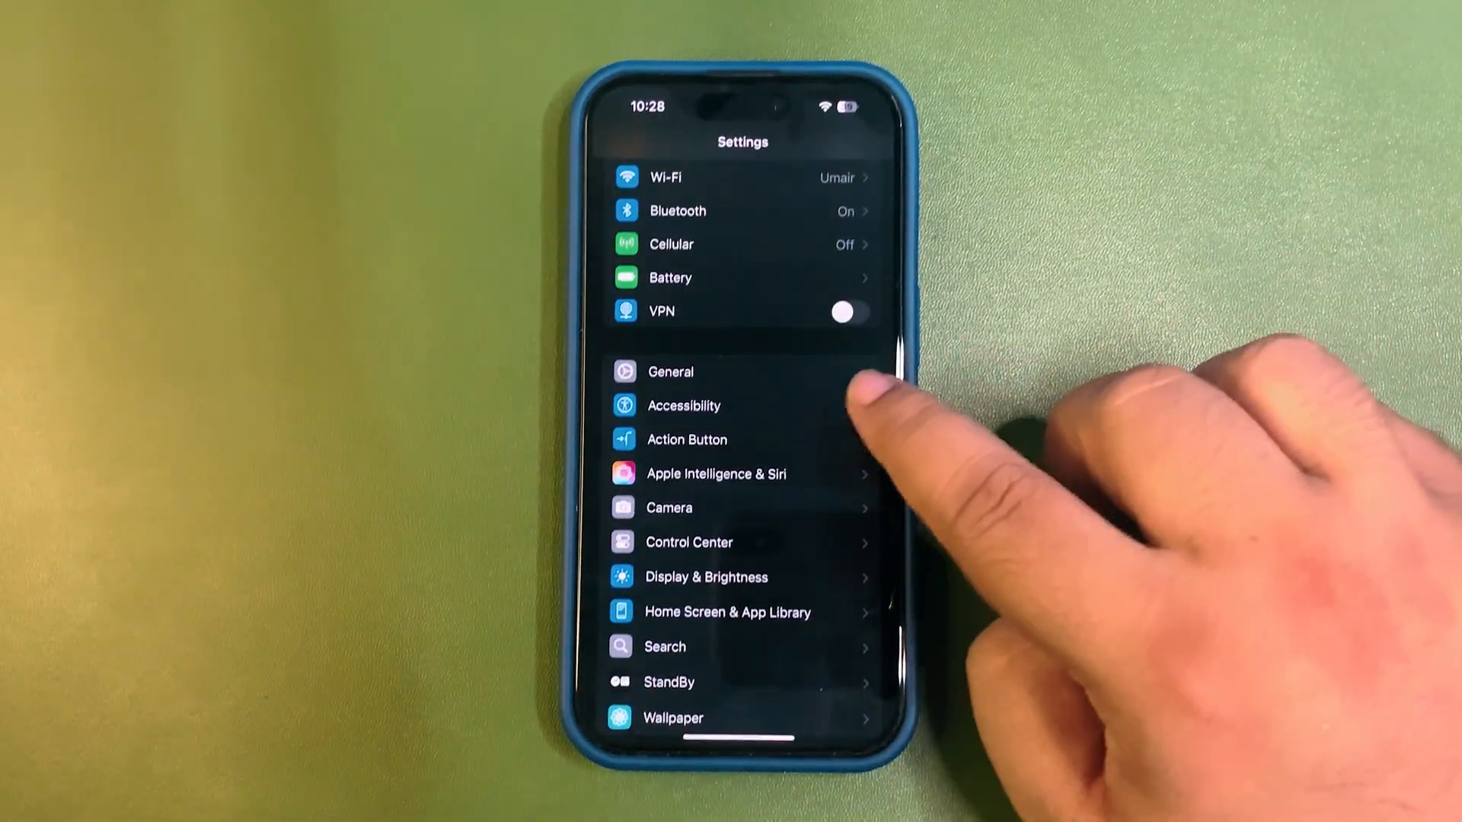
pyautogui.click(683, 406)
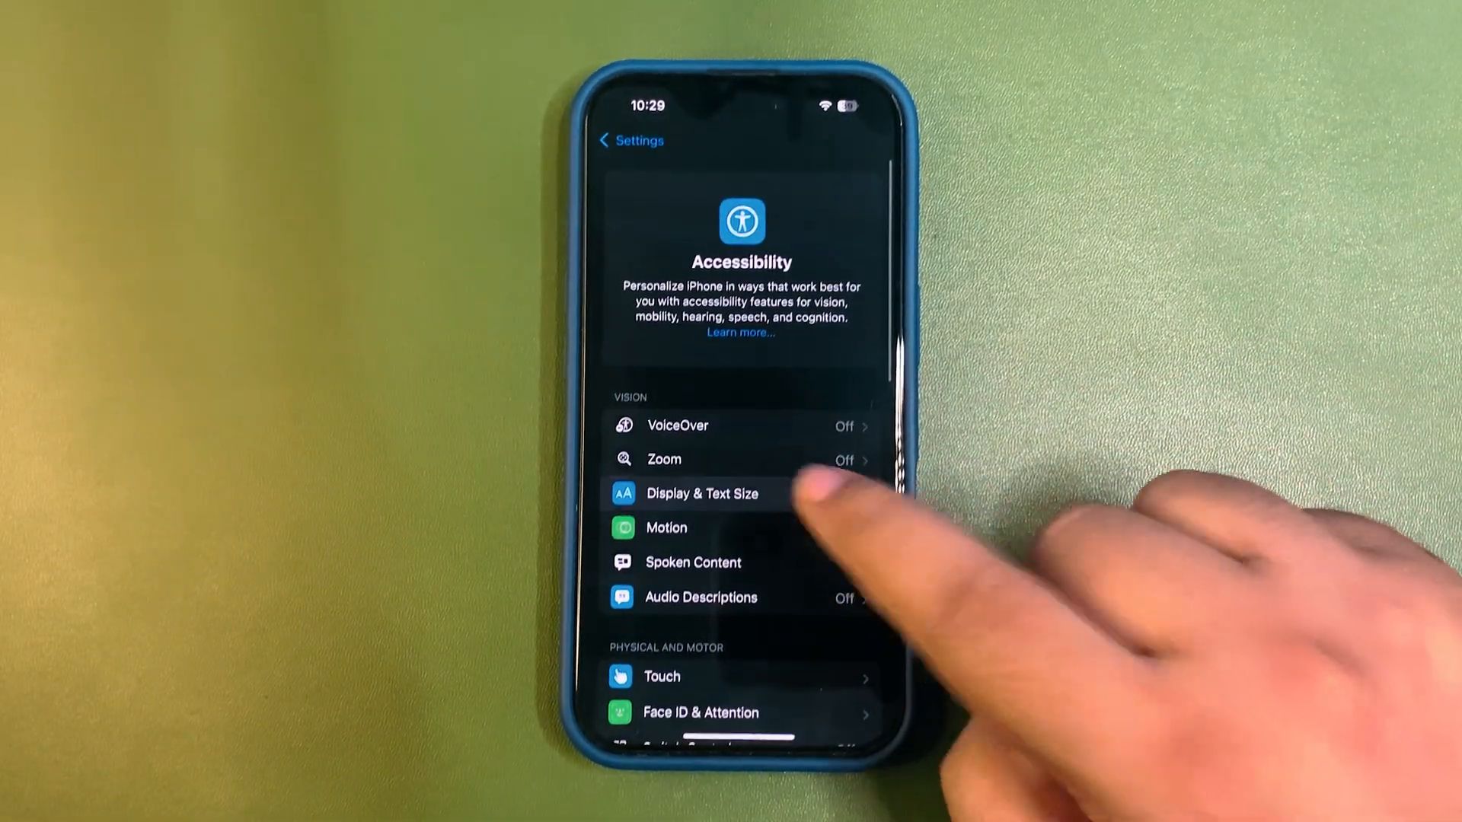
pyautogui.click(703, 493)
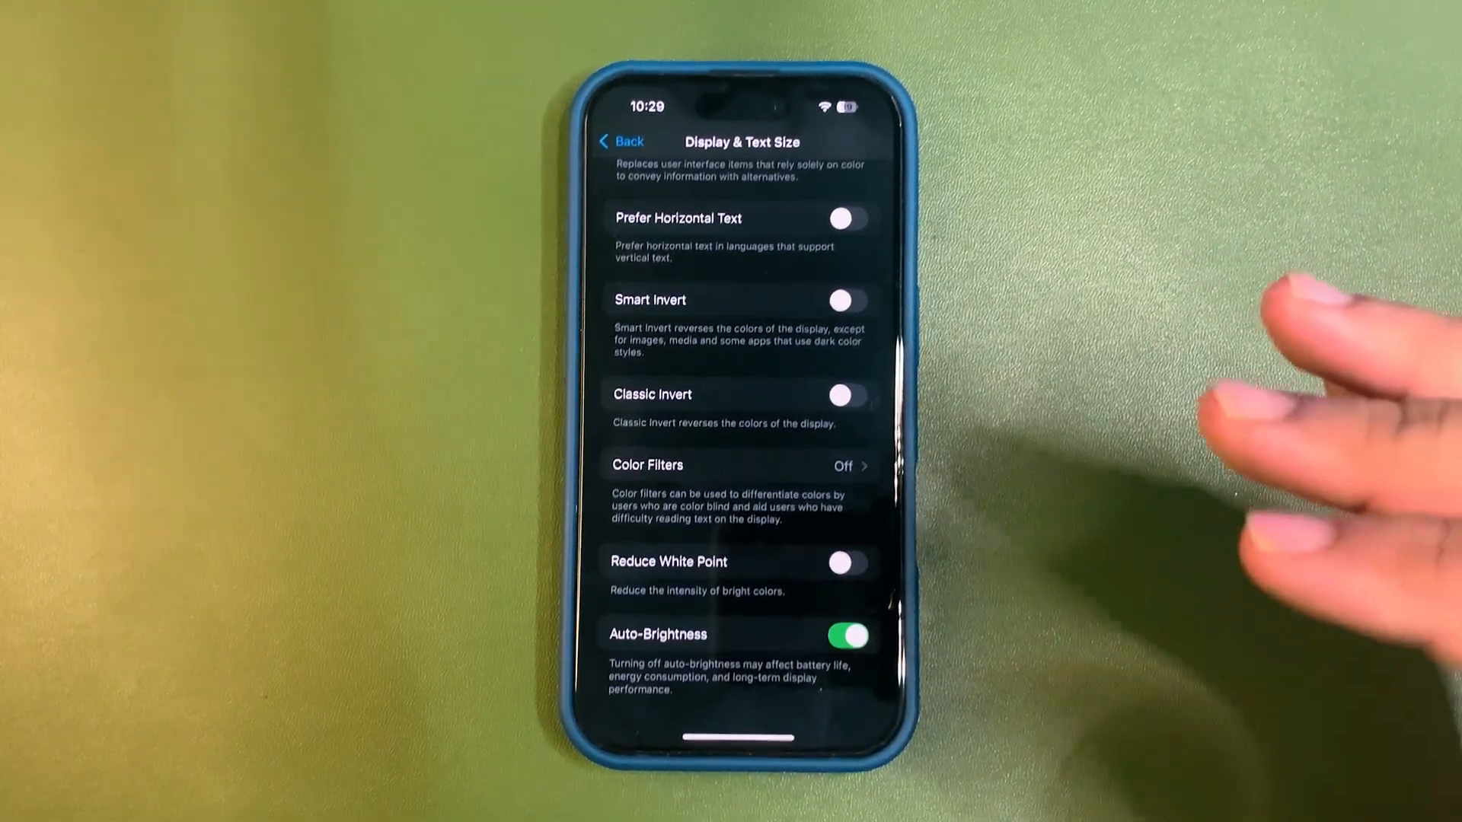
pyautogui.click(846, 562)
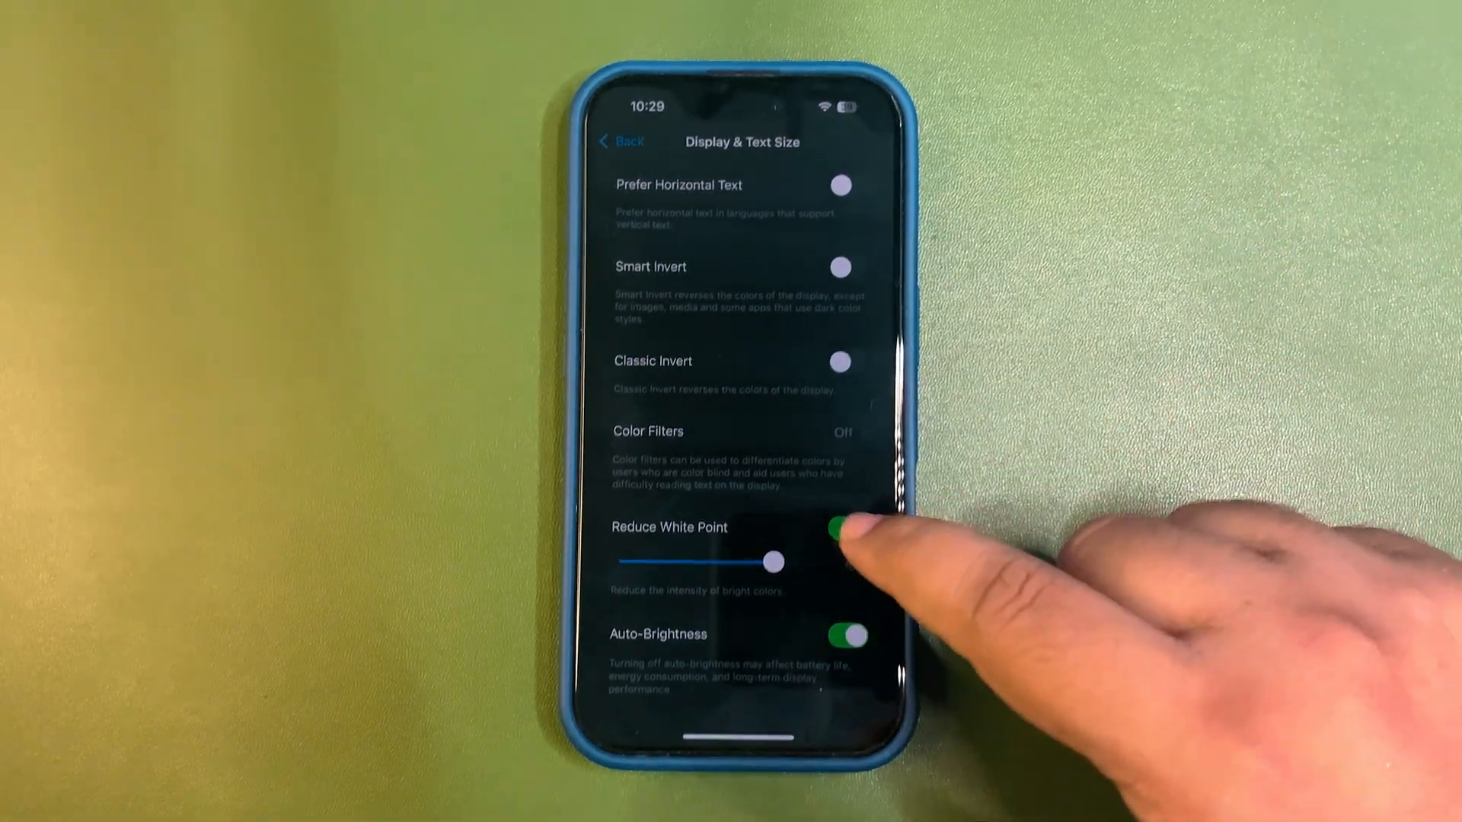
pyautogui.click(840, 527)
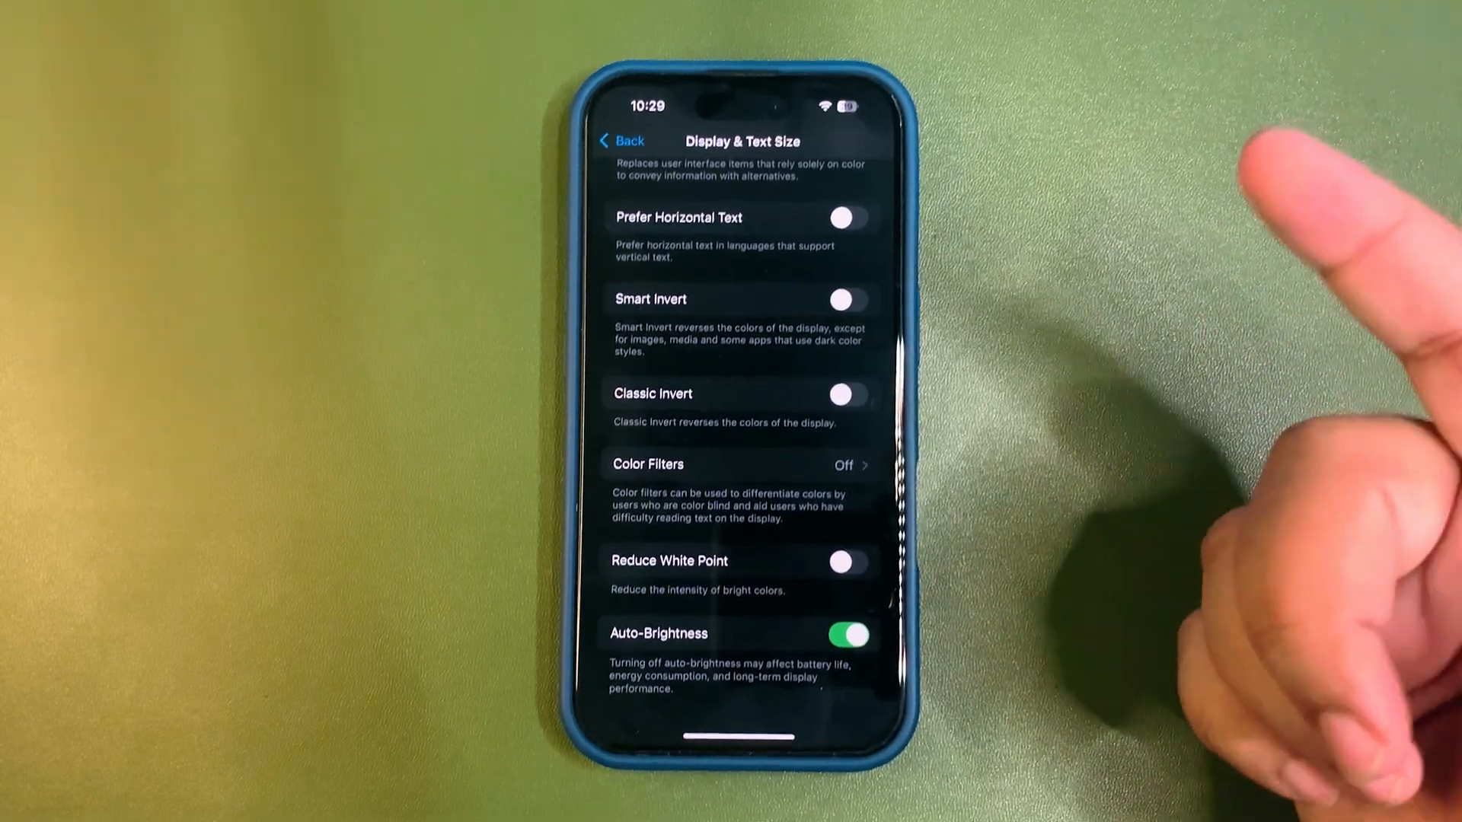
pyautogui.click(621, 141)
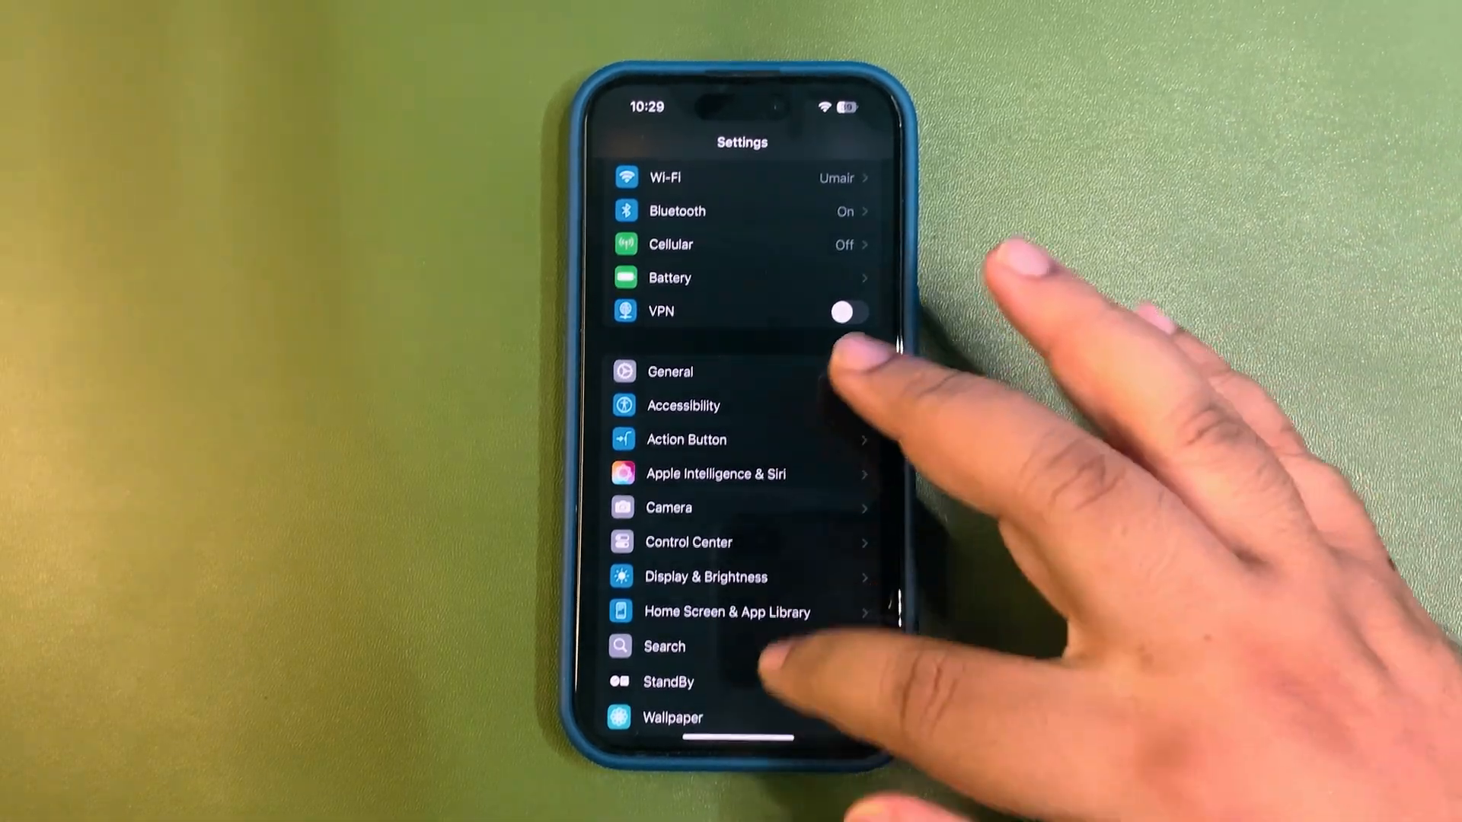
# Open Privacy & Security > Location Services, view System Services, then return to the app list.
pyautogui.scroll(-3)
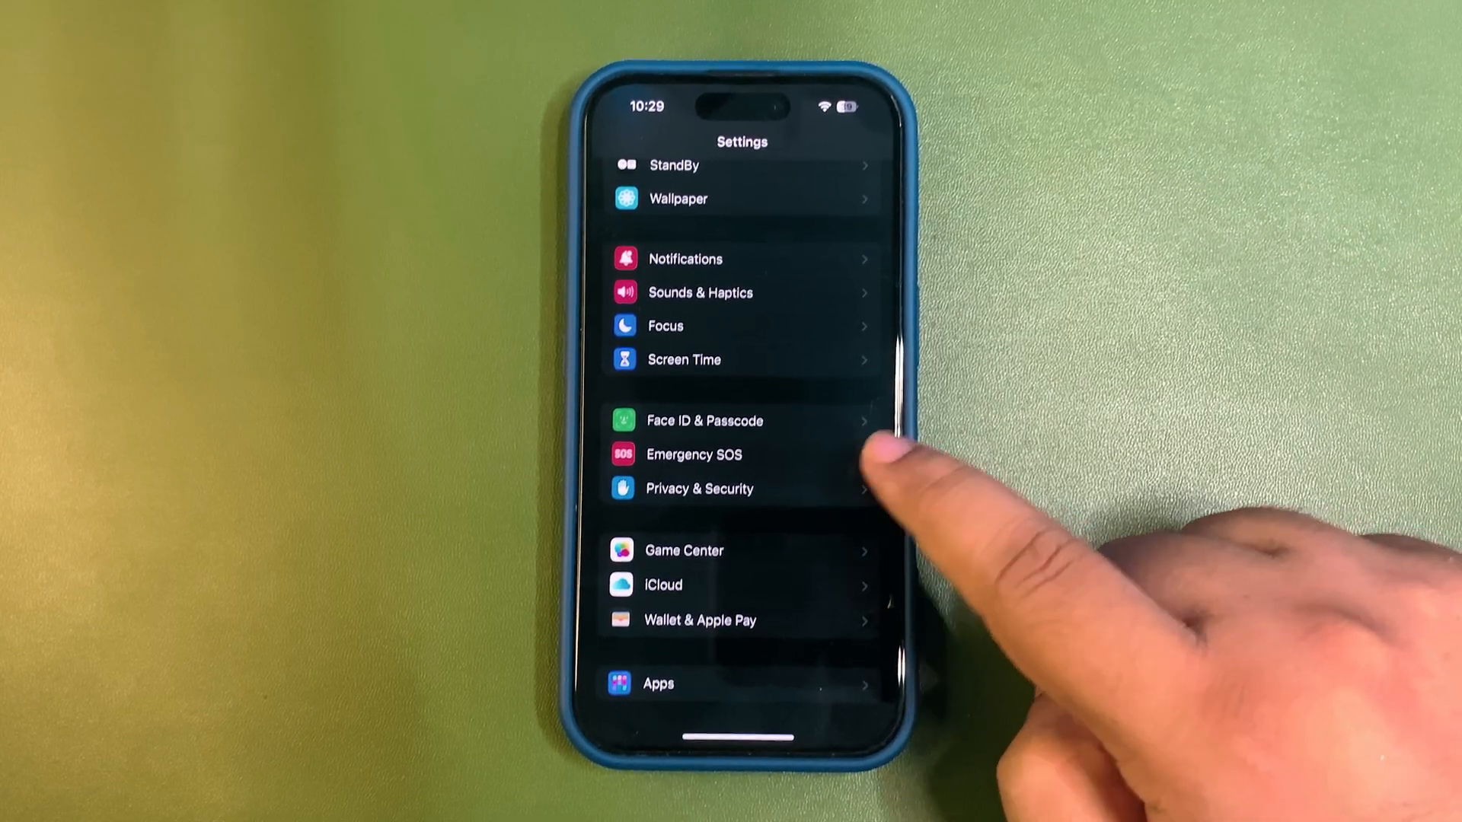
pyautogui.click(698, 489)
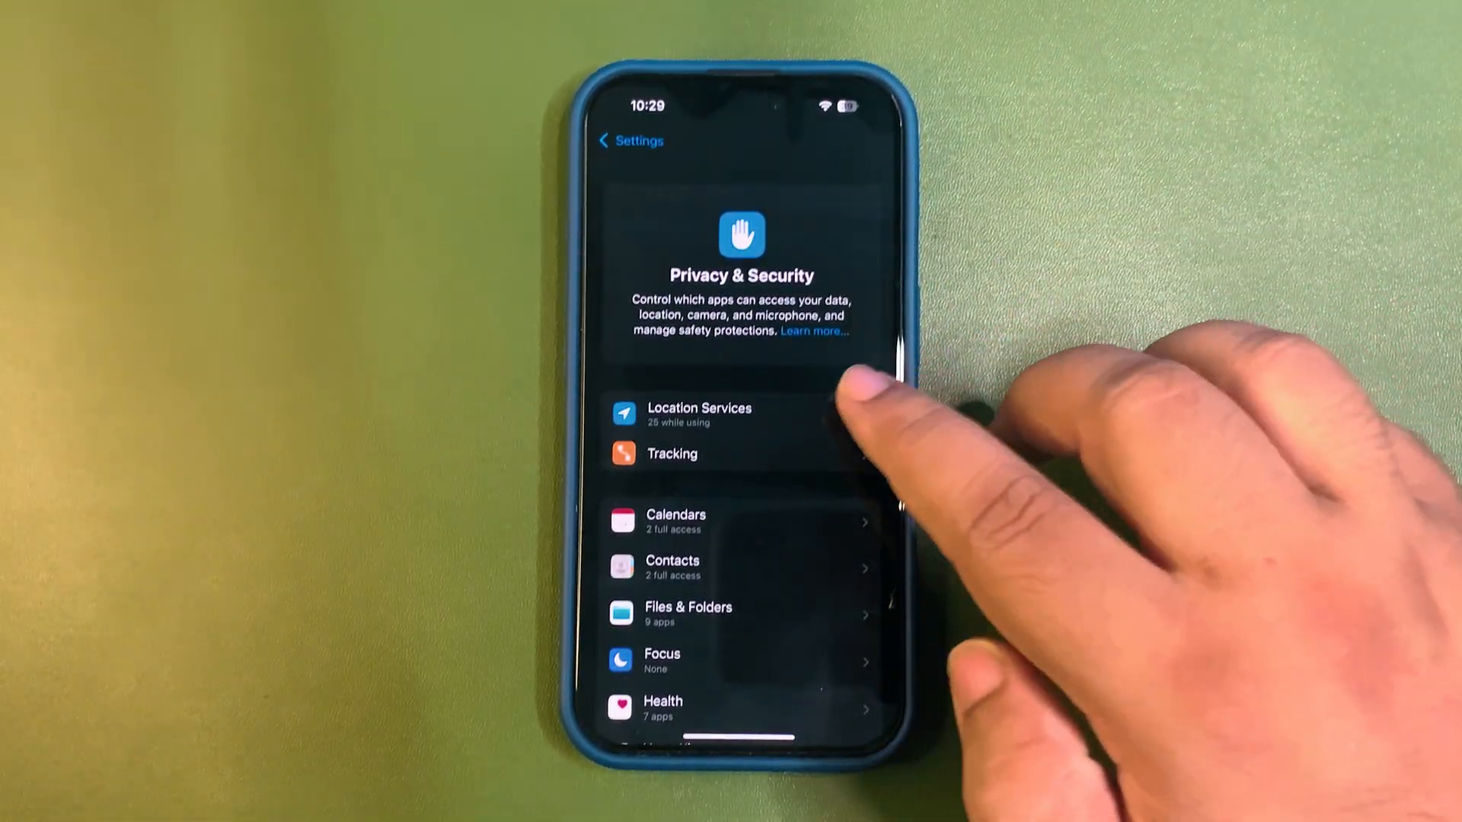
pyautogui.click(698, 414)
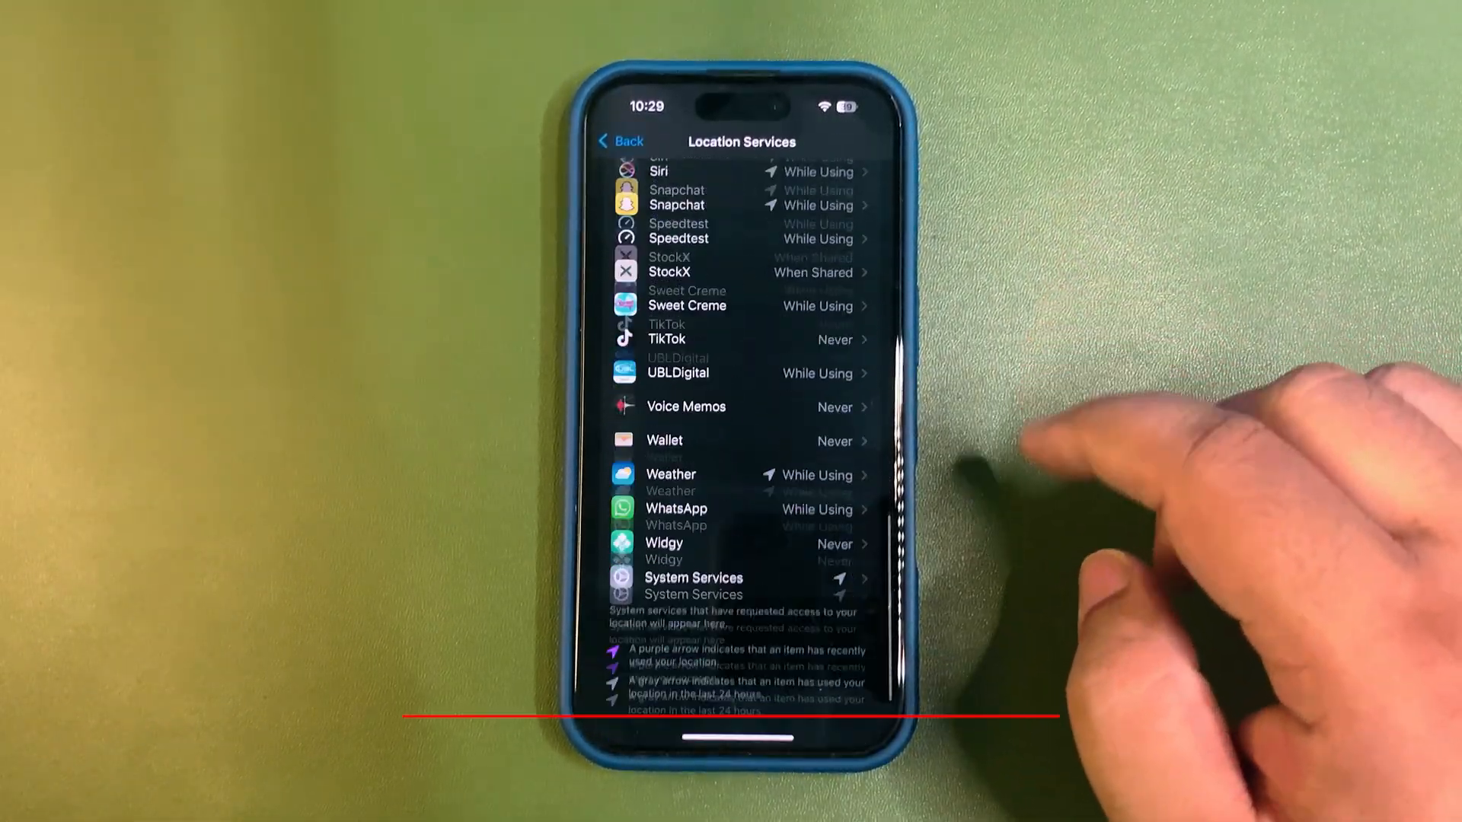
pyautogui.click(693, 577)
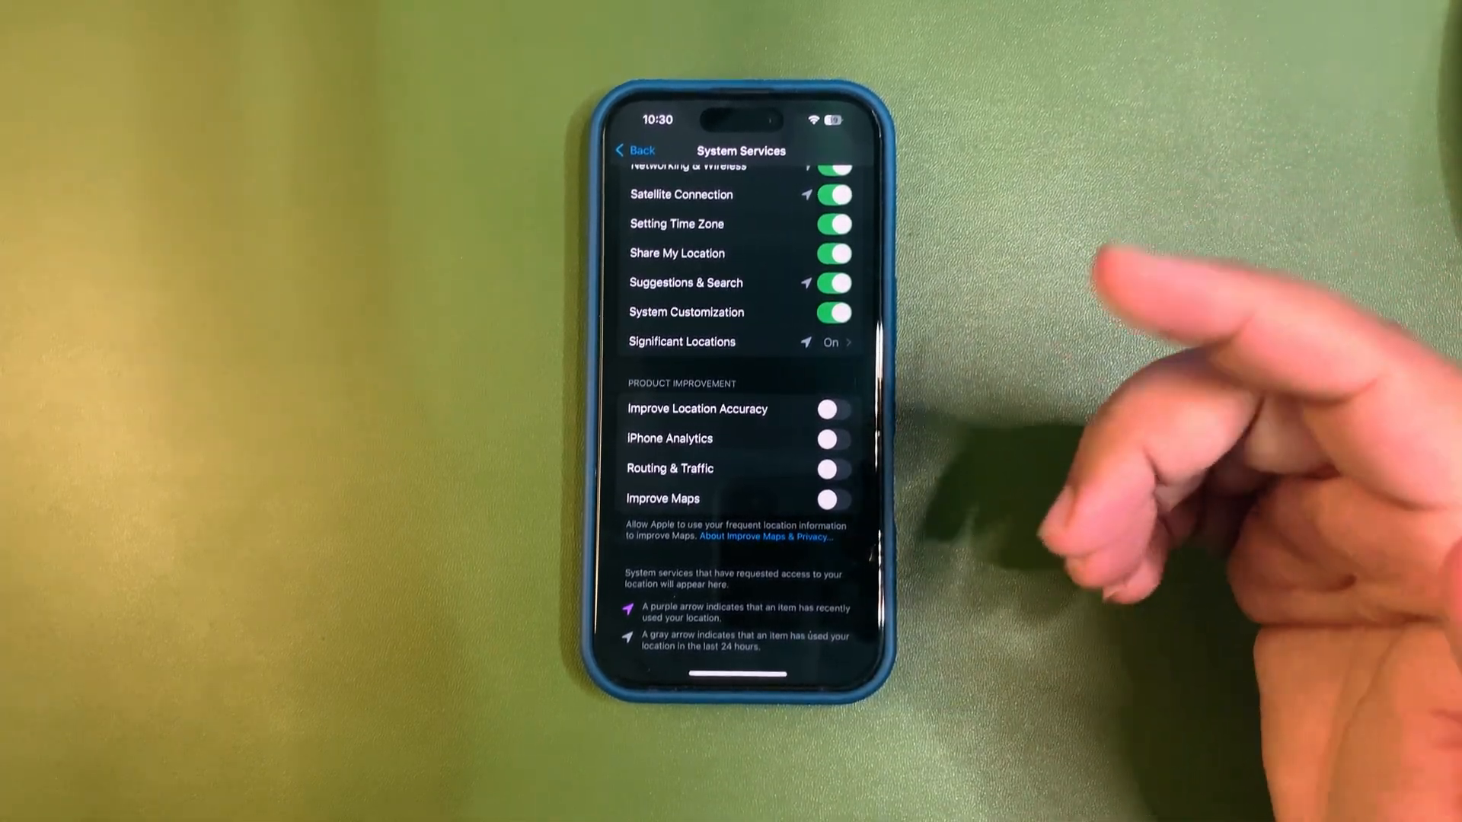
pyautogui.click(635, 150)
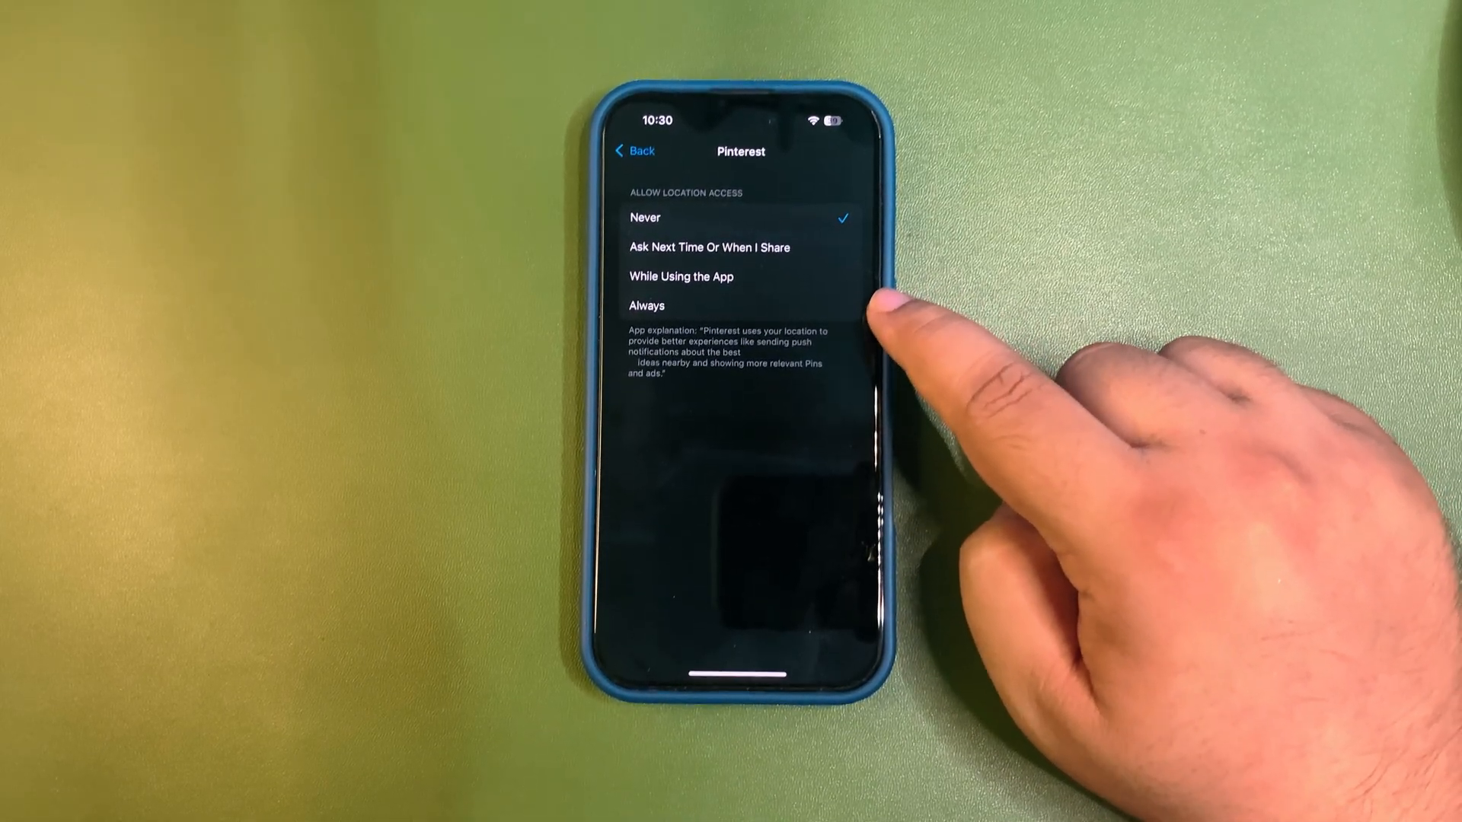
pyautogui.moveTo(885, 307)
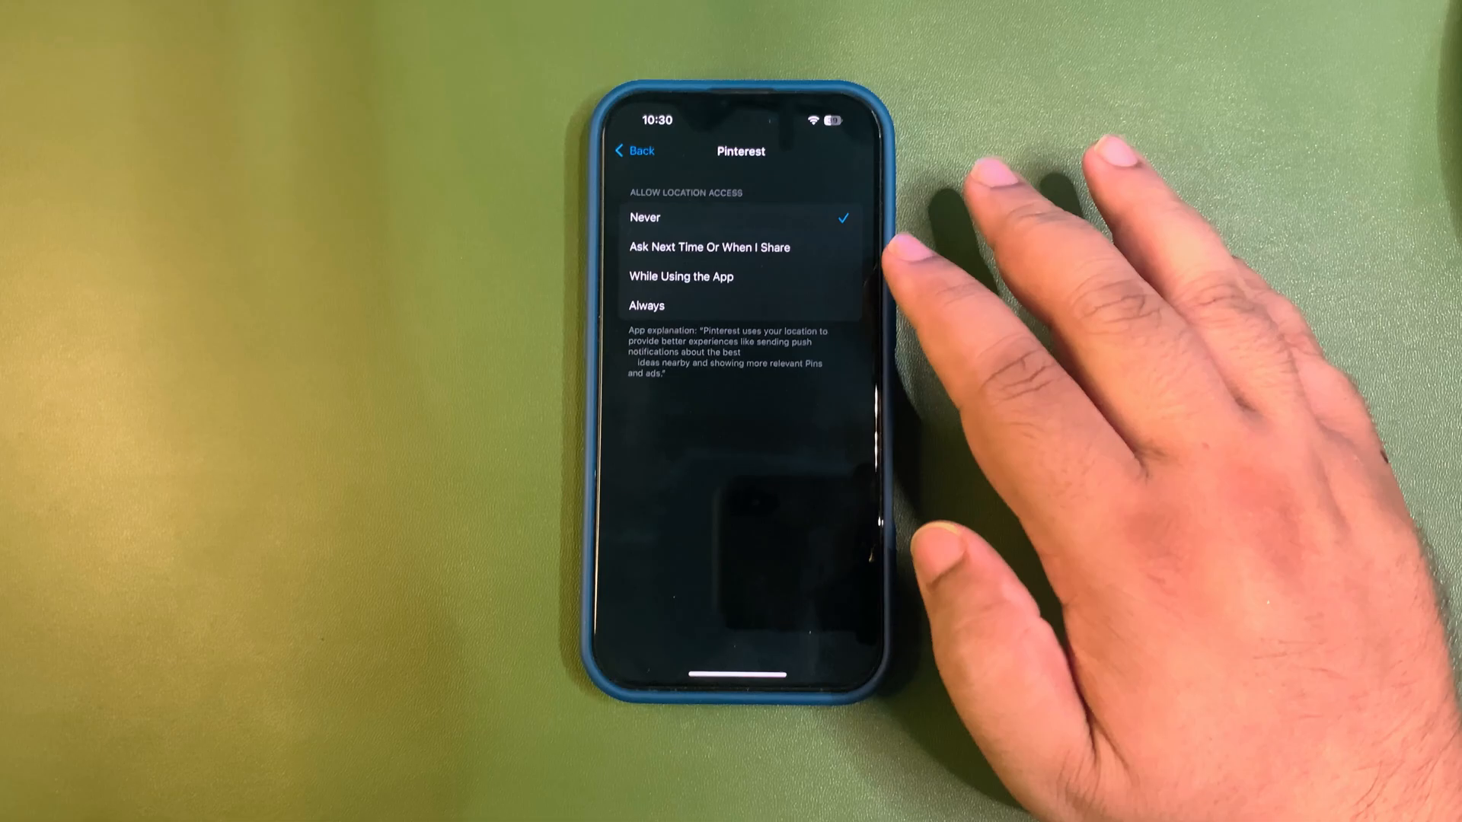
# Leave Pinterest's location page with location access set to Never.
pyautogui.click(634, 150)
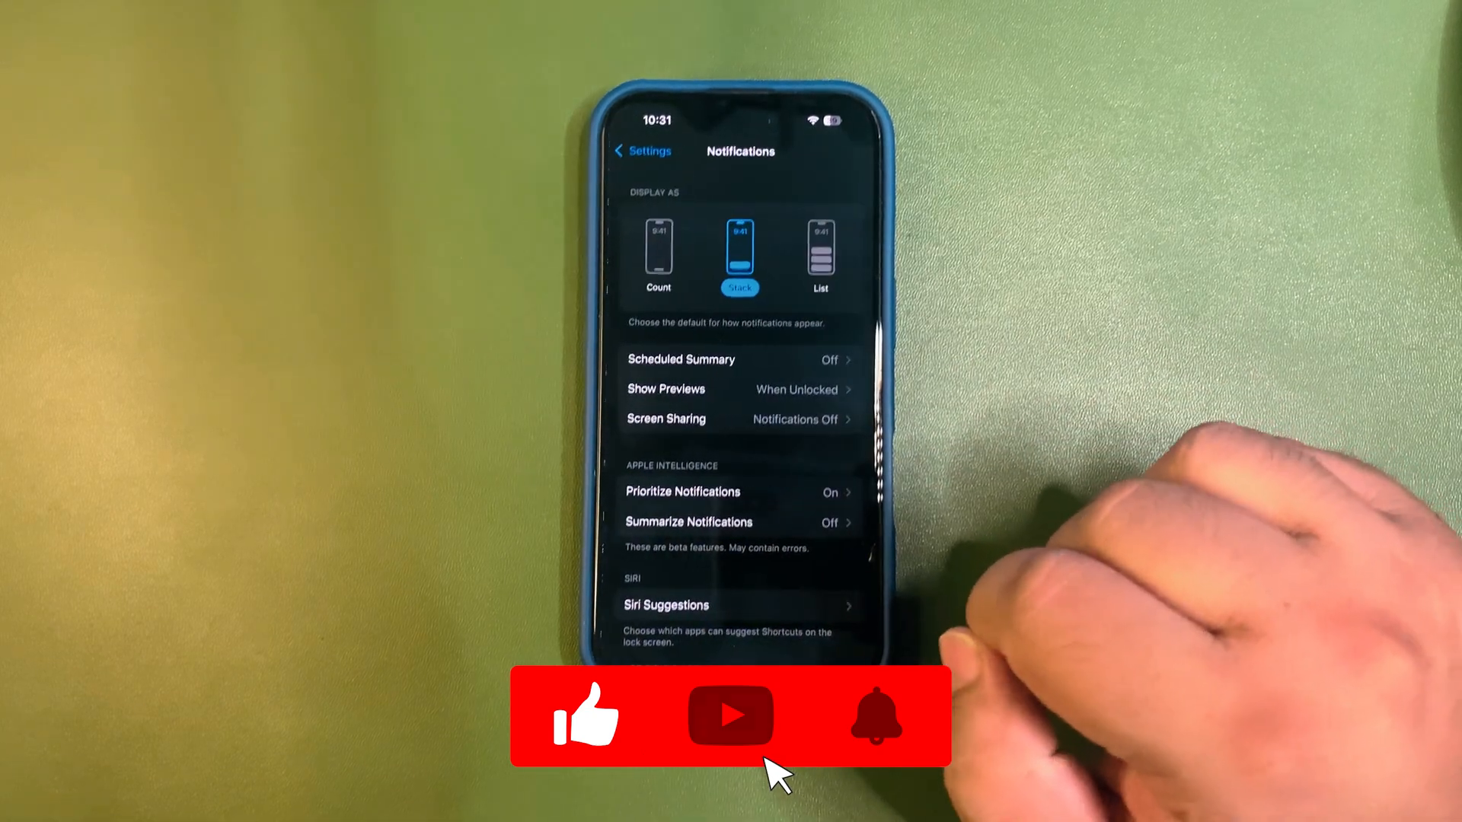
# Scroll the per-app notification alert styles, then go back to the main Settings list.
pyautogui.scroll(-3)
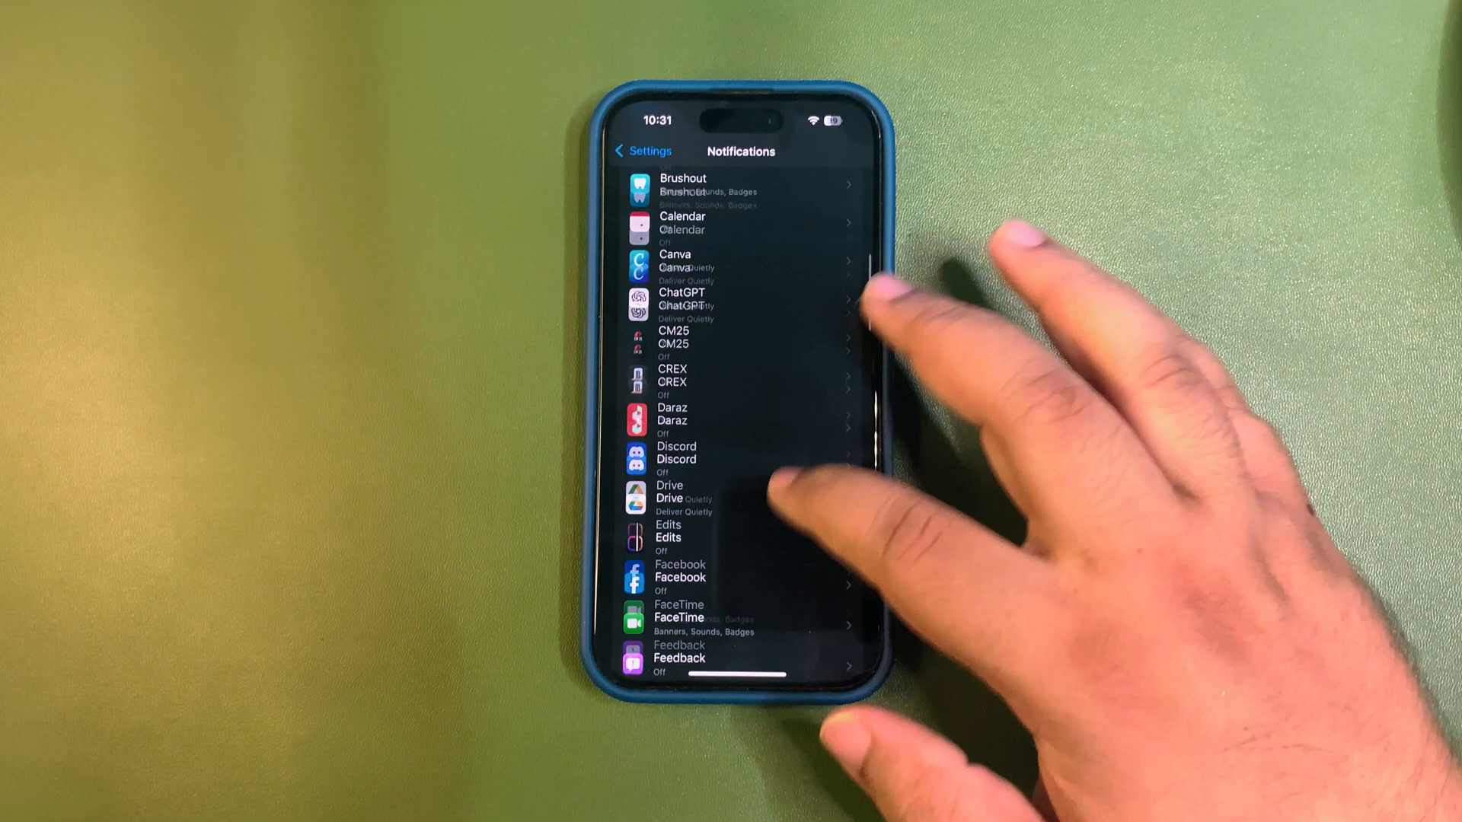
pyautogui.scroll(3)
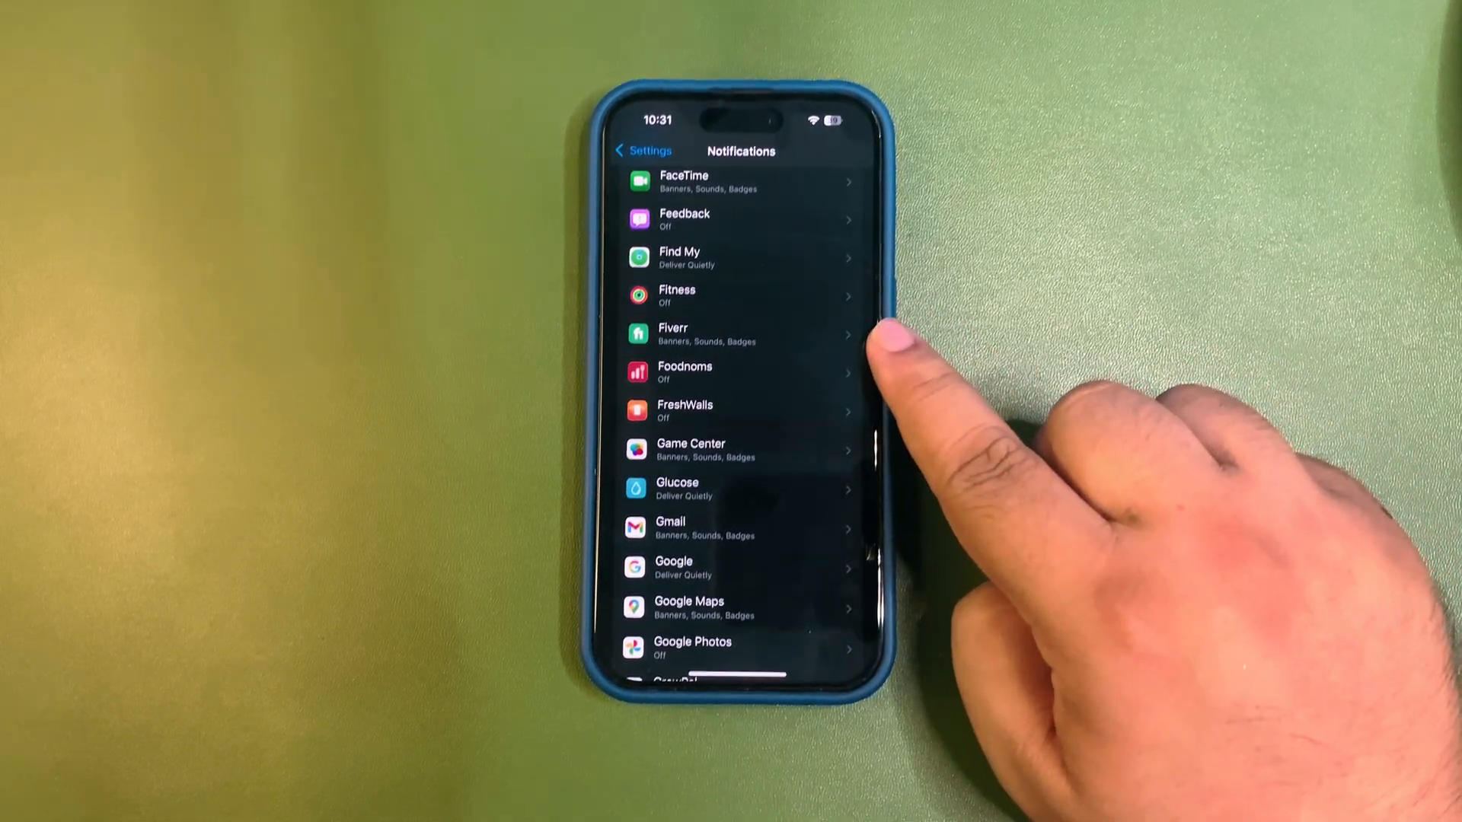
pyautogui.moveTo(1072, 373)
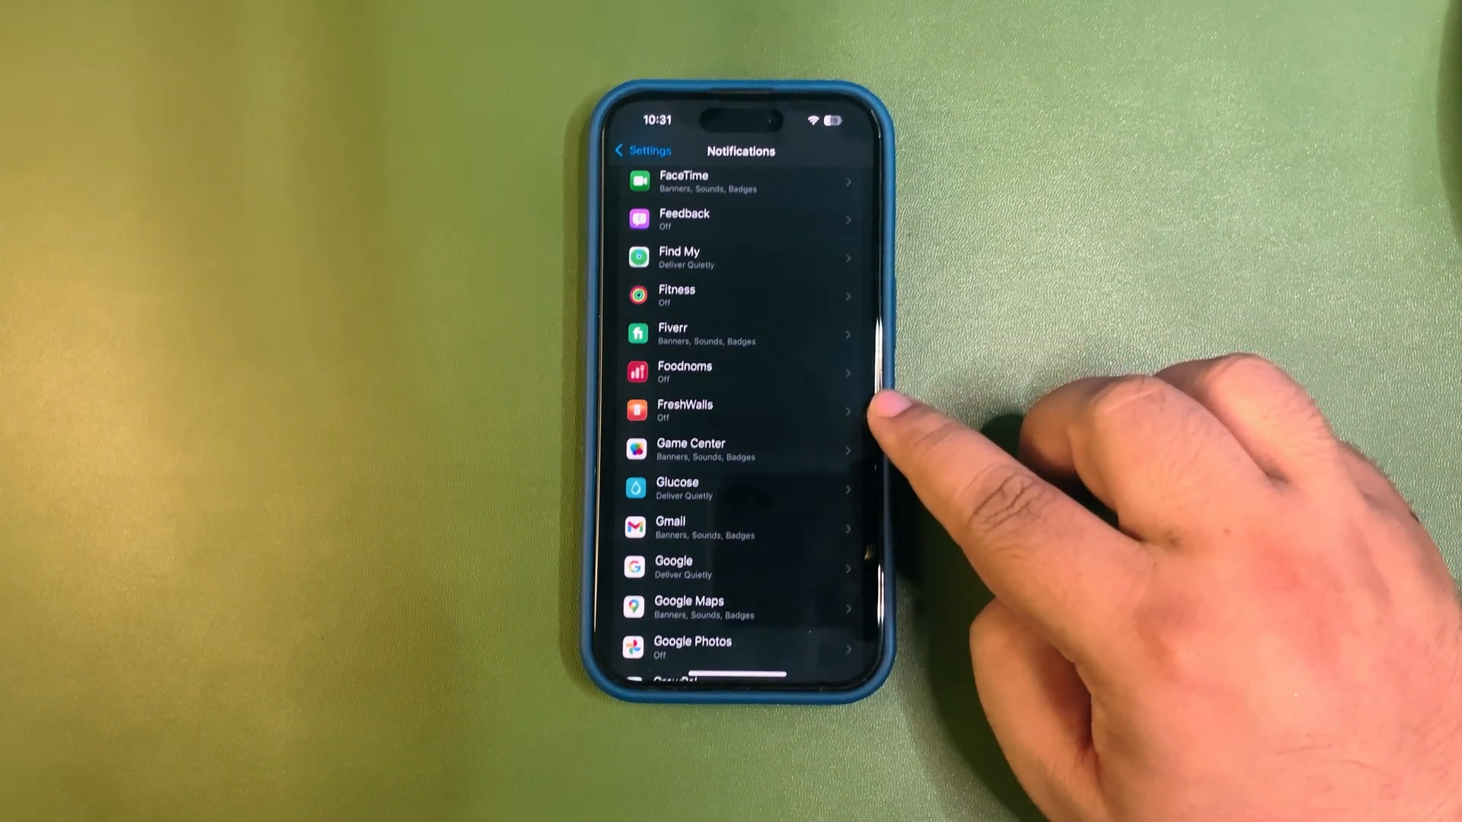
pyautogui.scroll(-3)
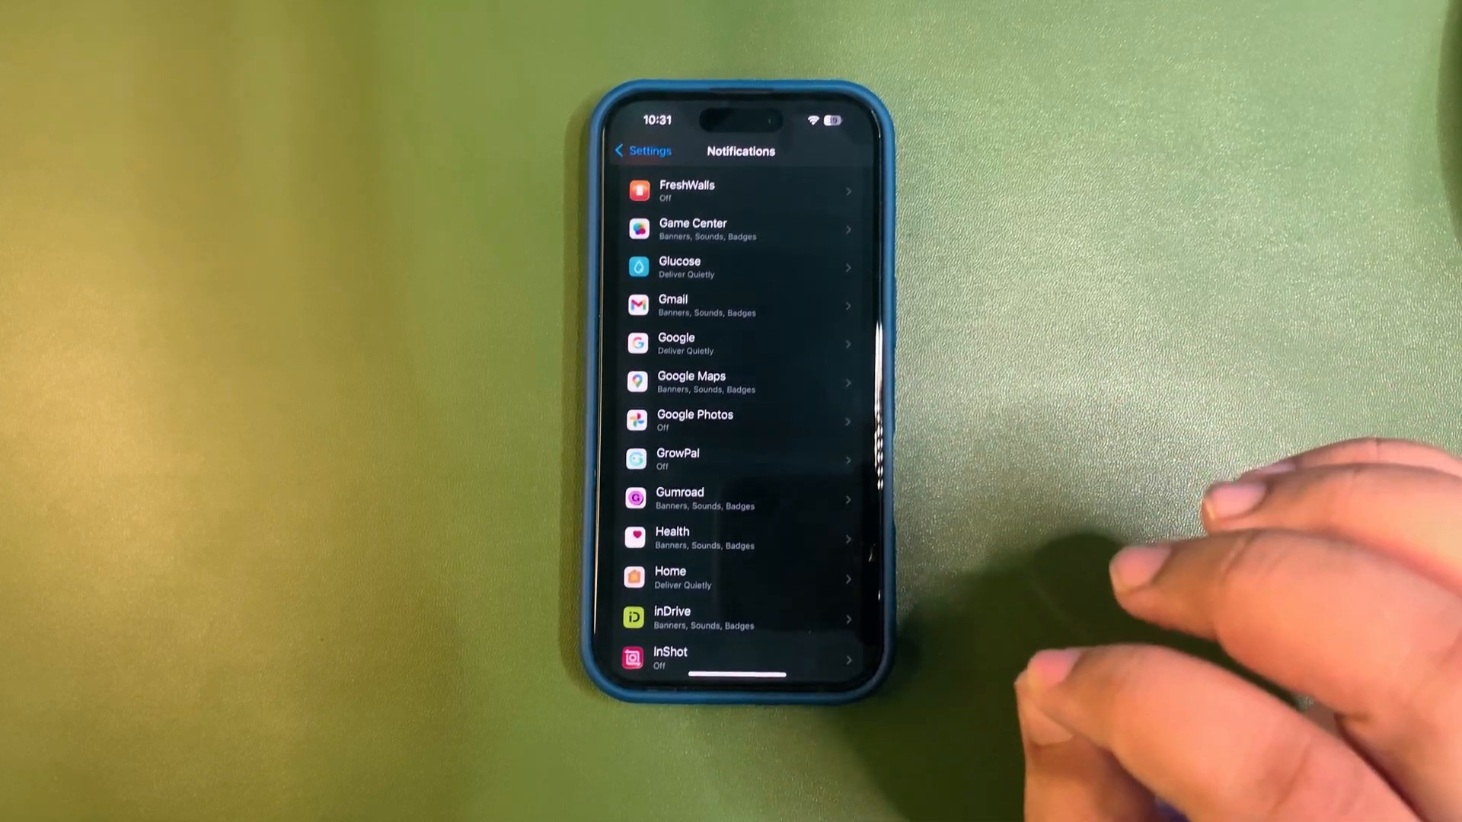
pyautogui.moveTo(1072, 512)
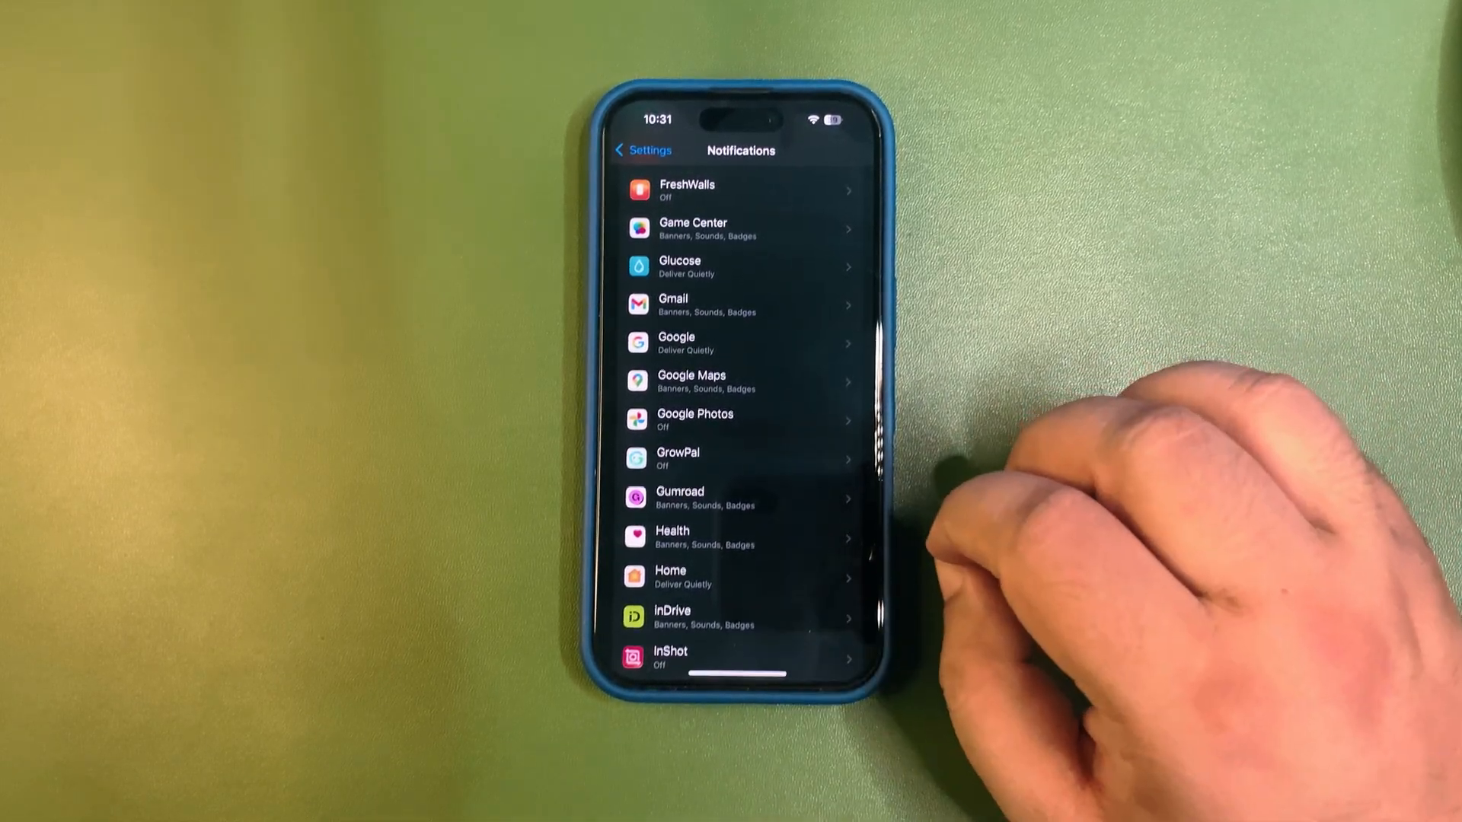
pyautogui.click(640, 150)
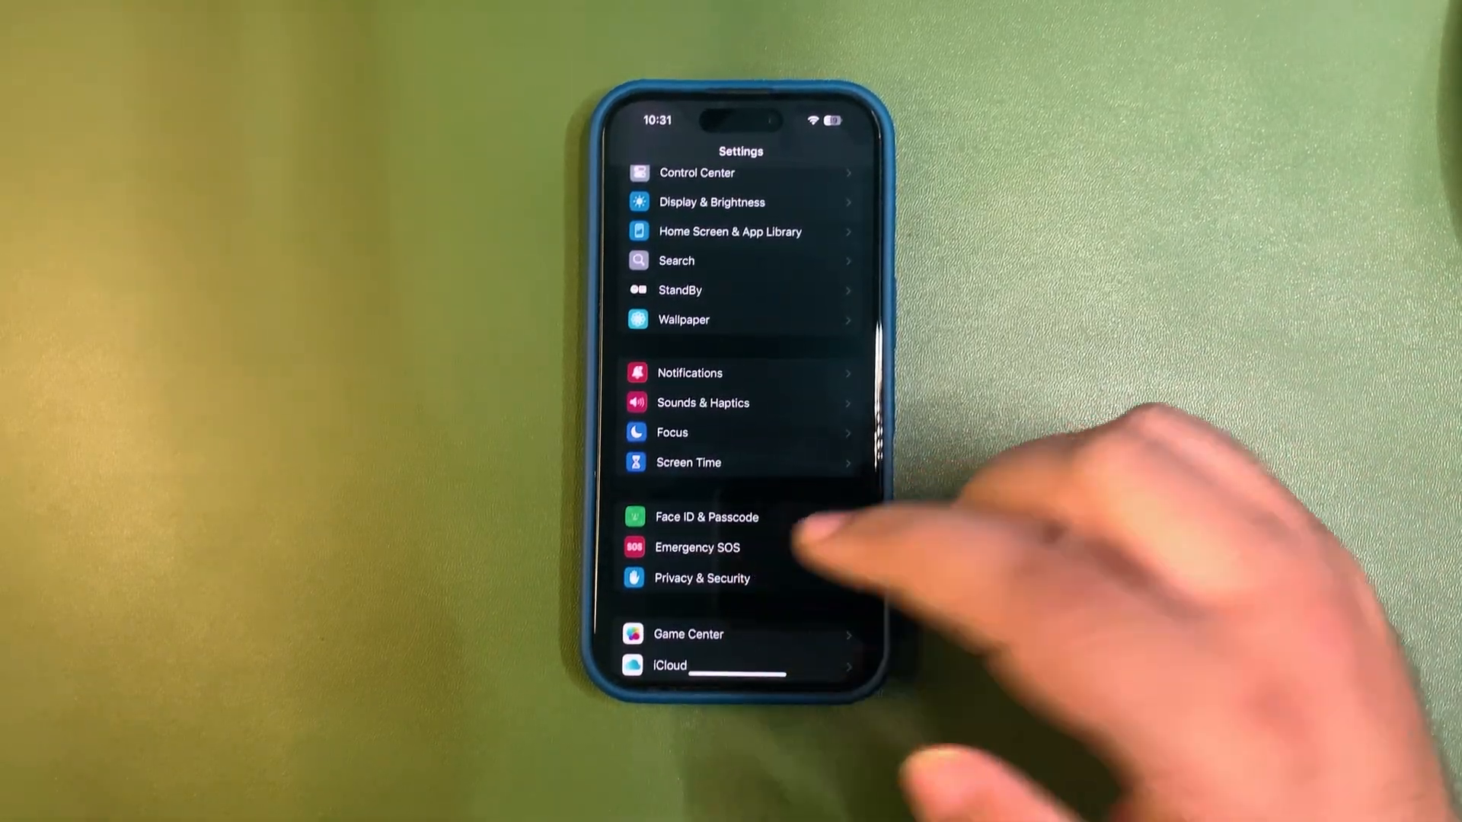
# Confirm every app toggle under Privacy & Security > Tracking is off, then go back.
pyautogui.click(702, 578)
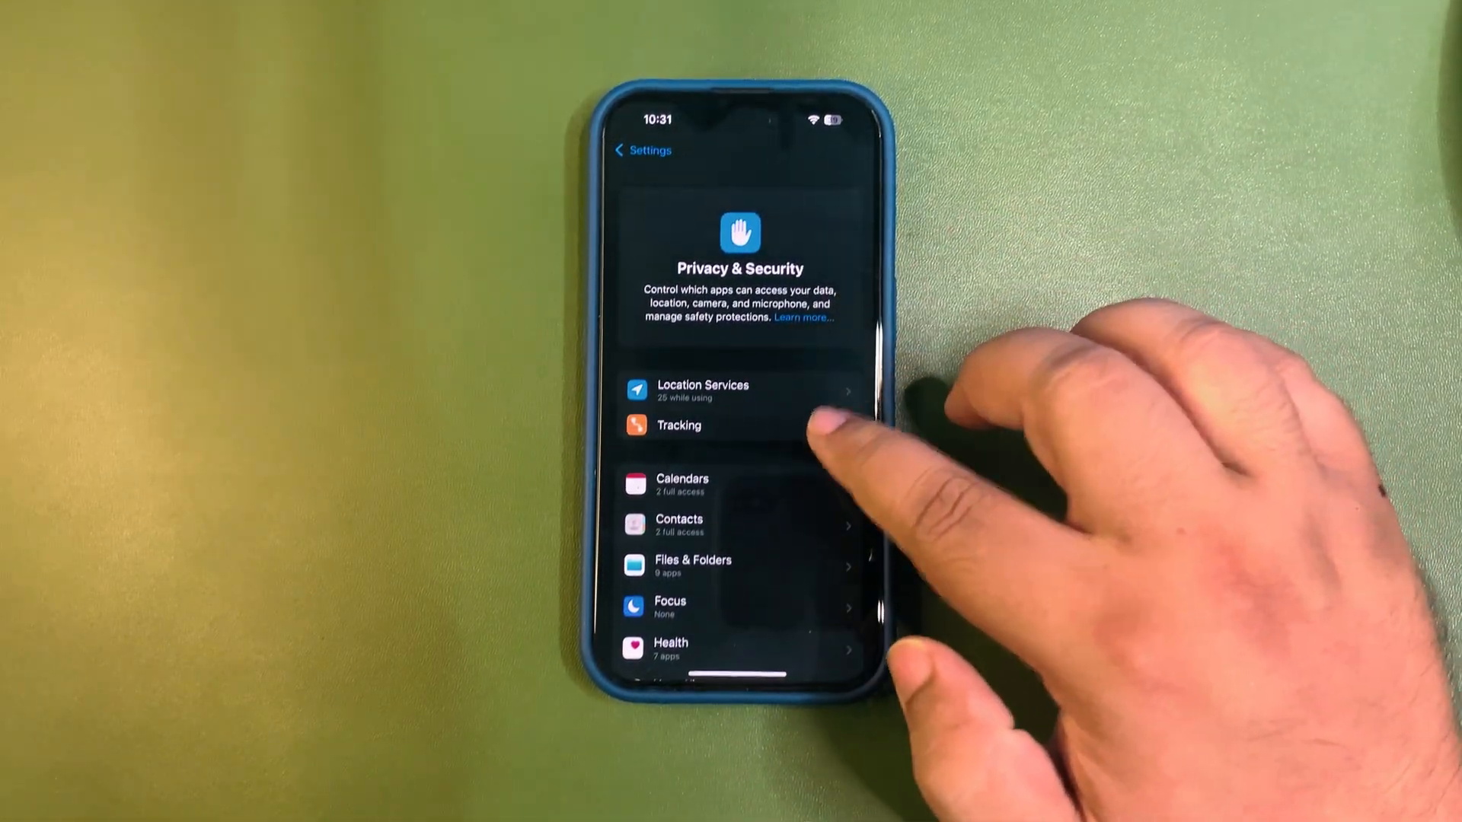
pyautogui.click(678, 425)
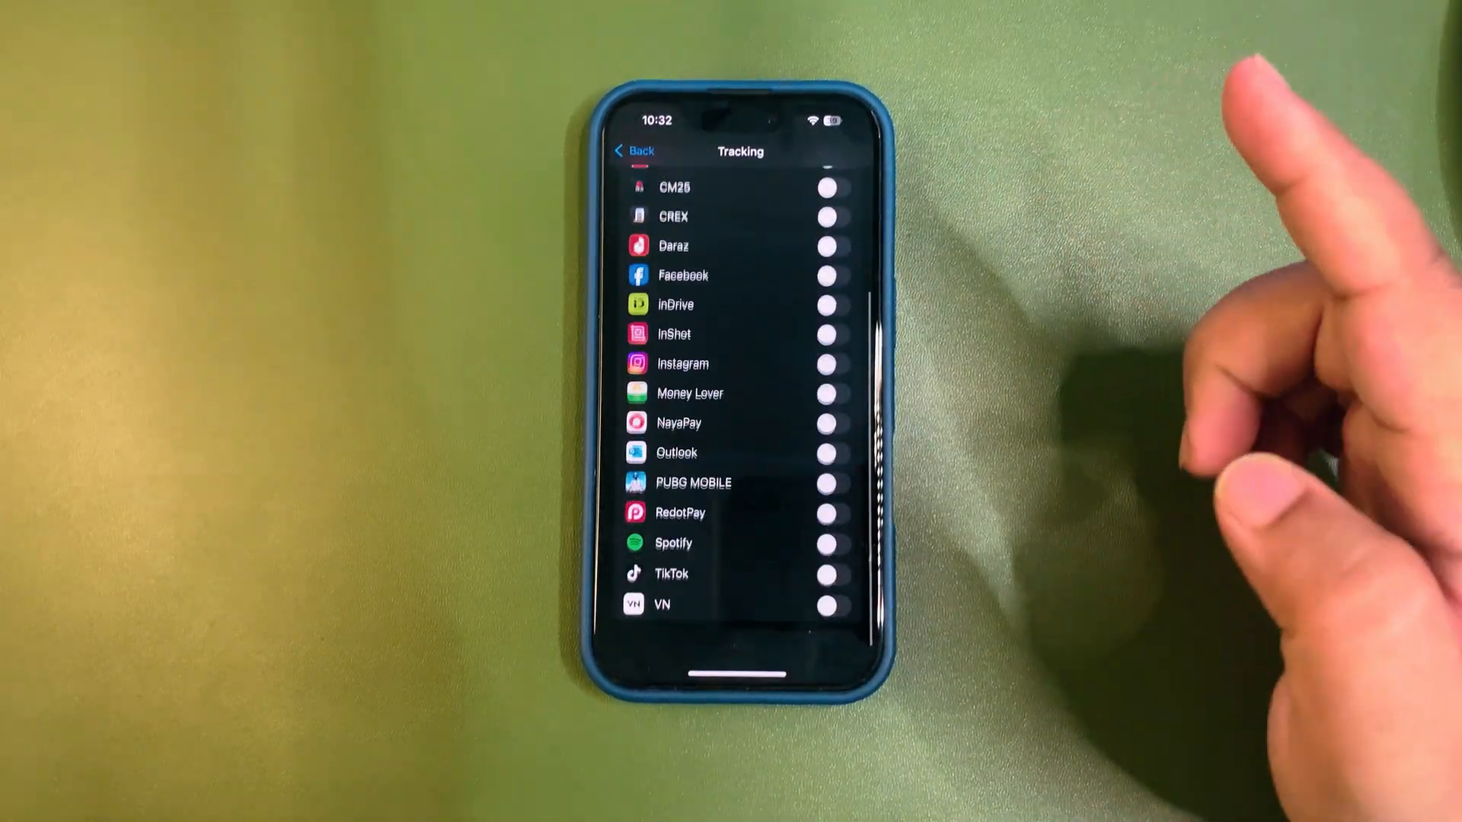
pyautogui.click(635, 150)
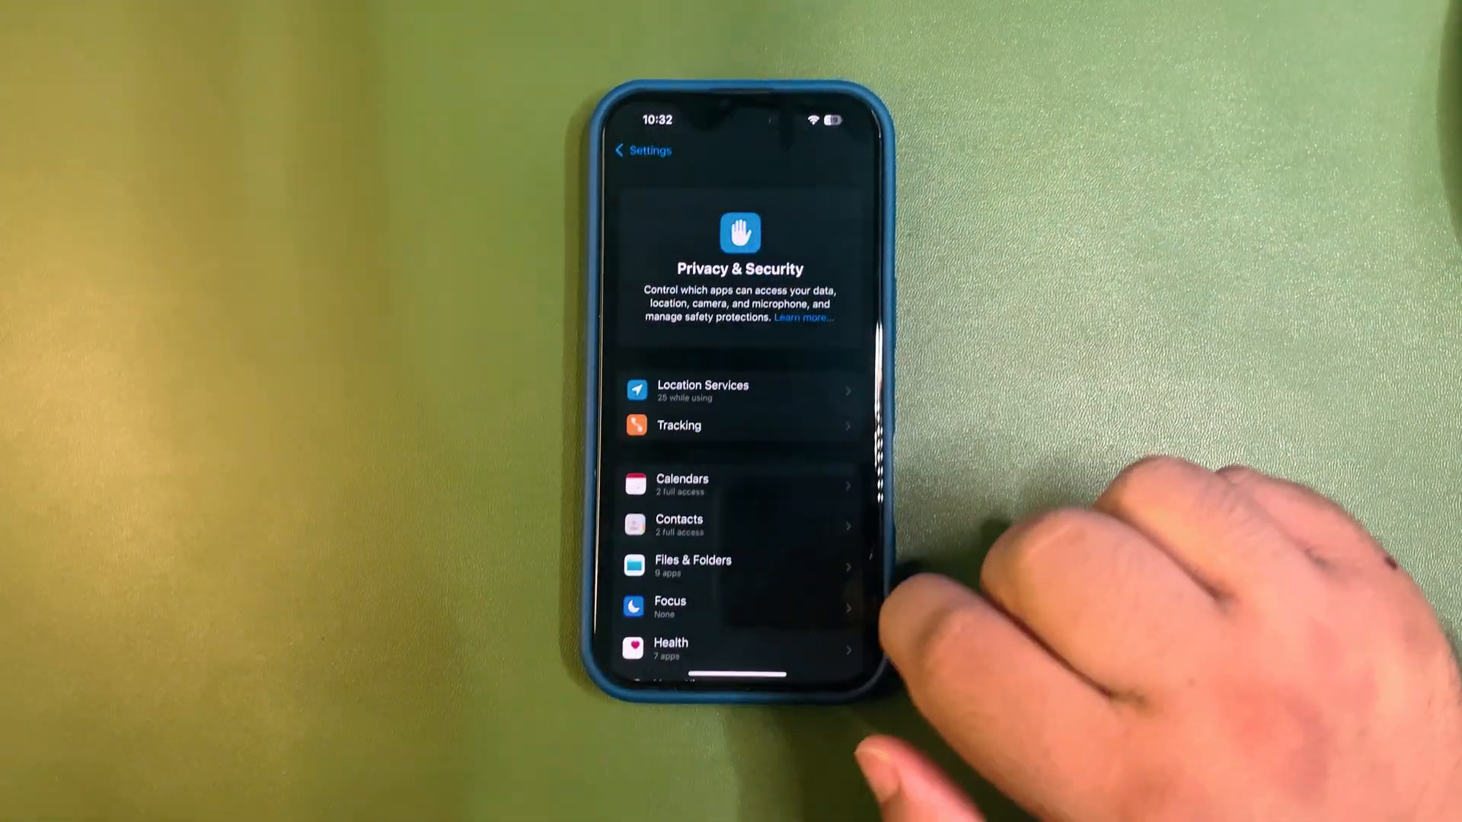
pyautogui.scroll(3)
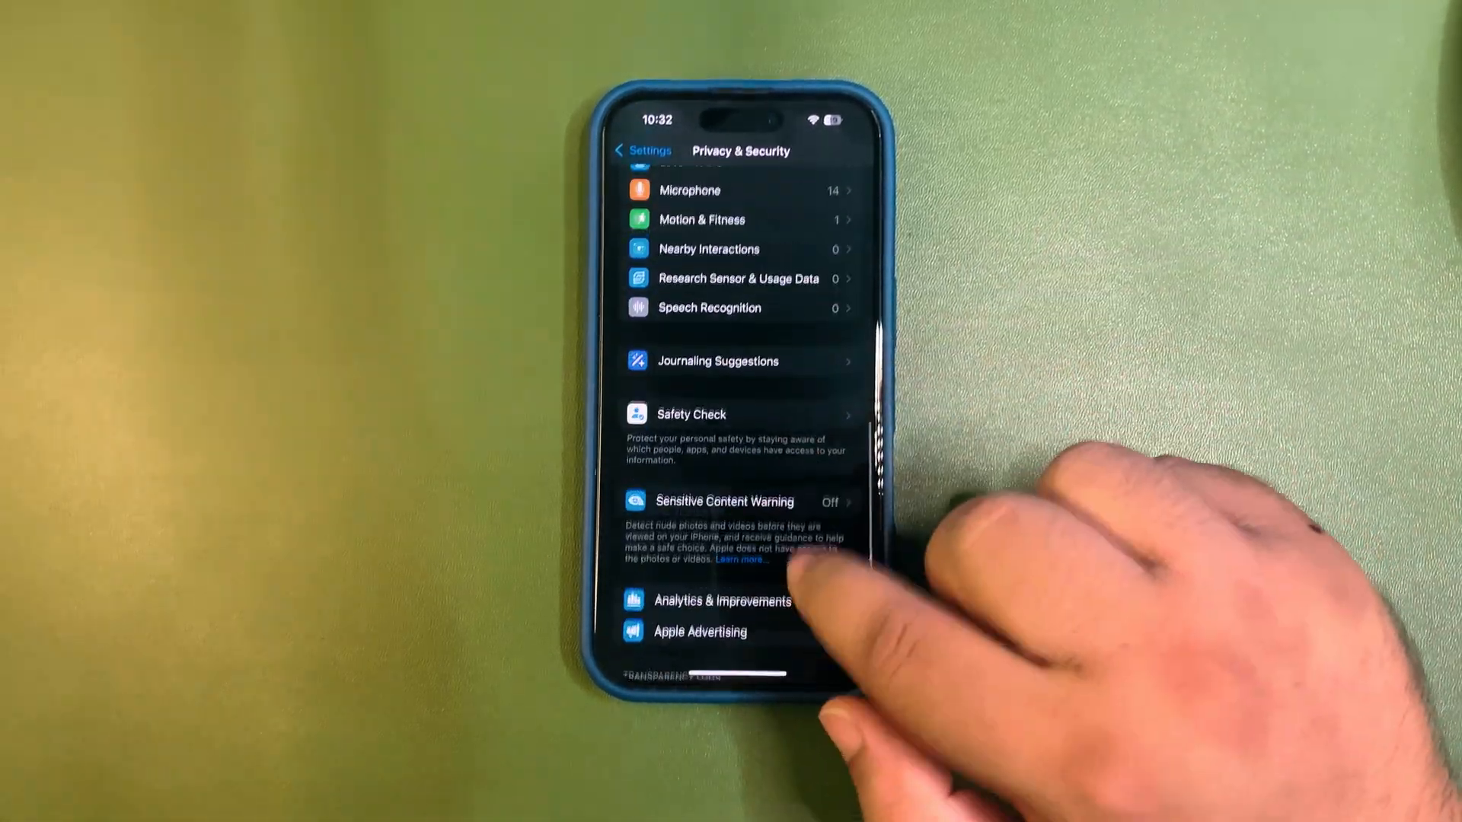
# Open Journaling Suggestions and turn off all suggestion sources.
pyautogui.click(718, 361)
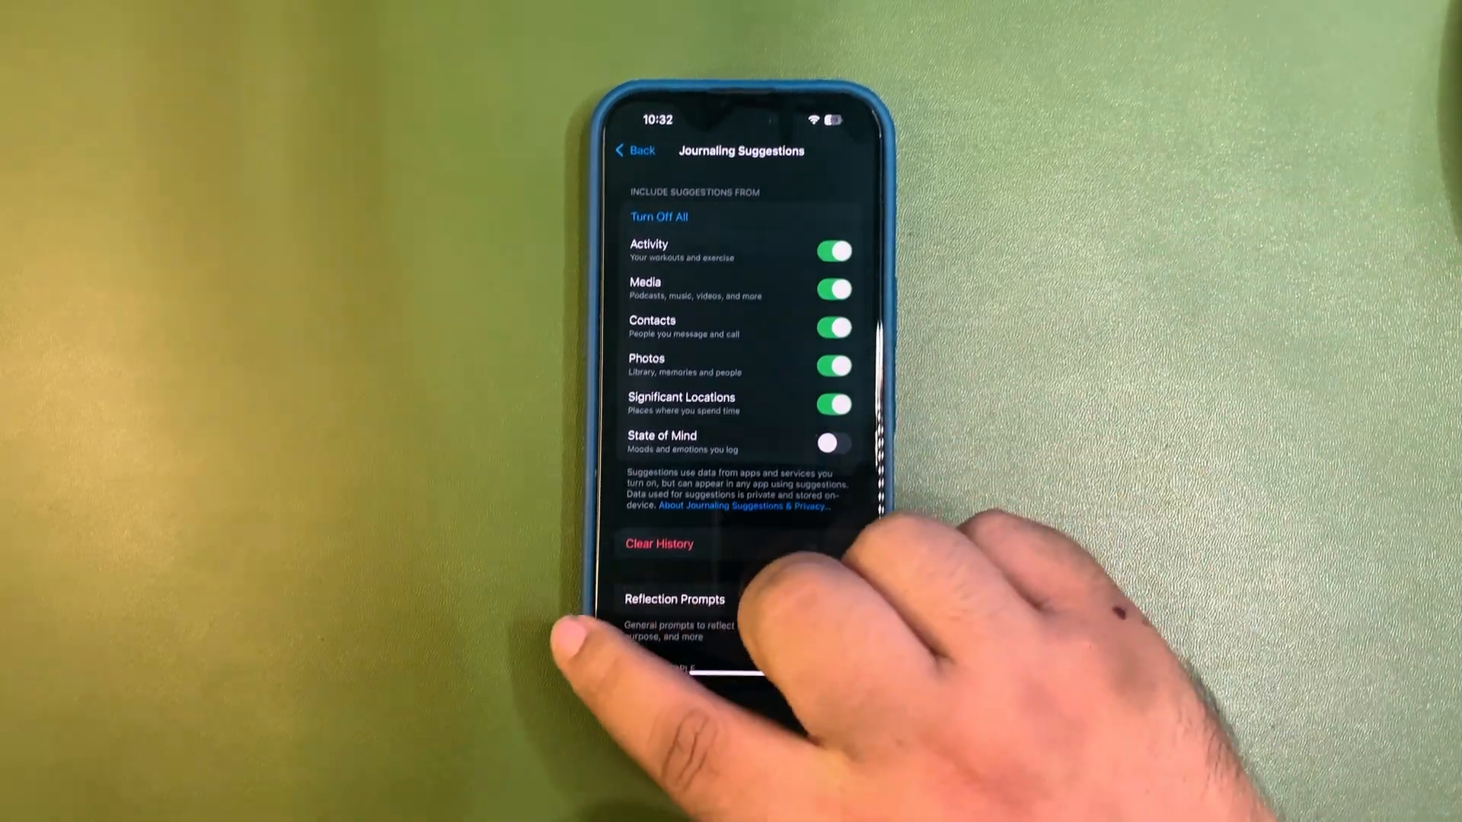
pyautogui.click(635, 150)
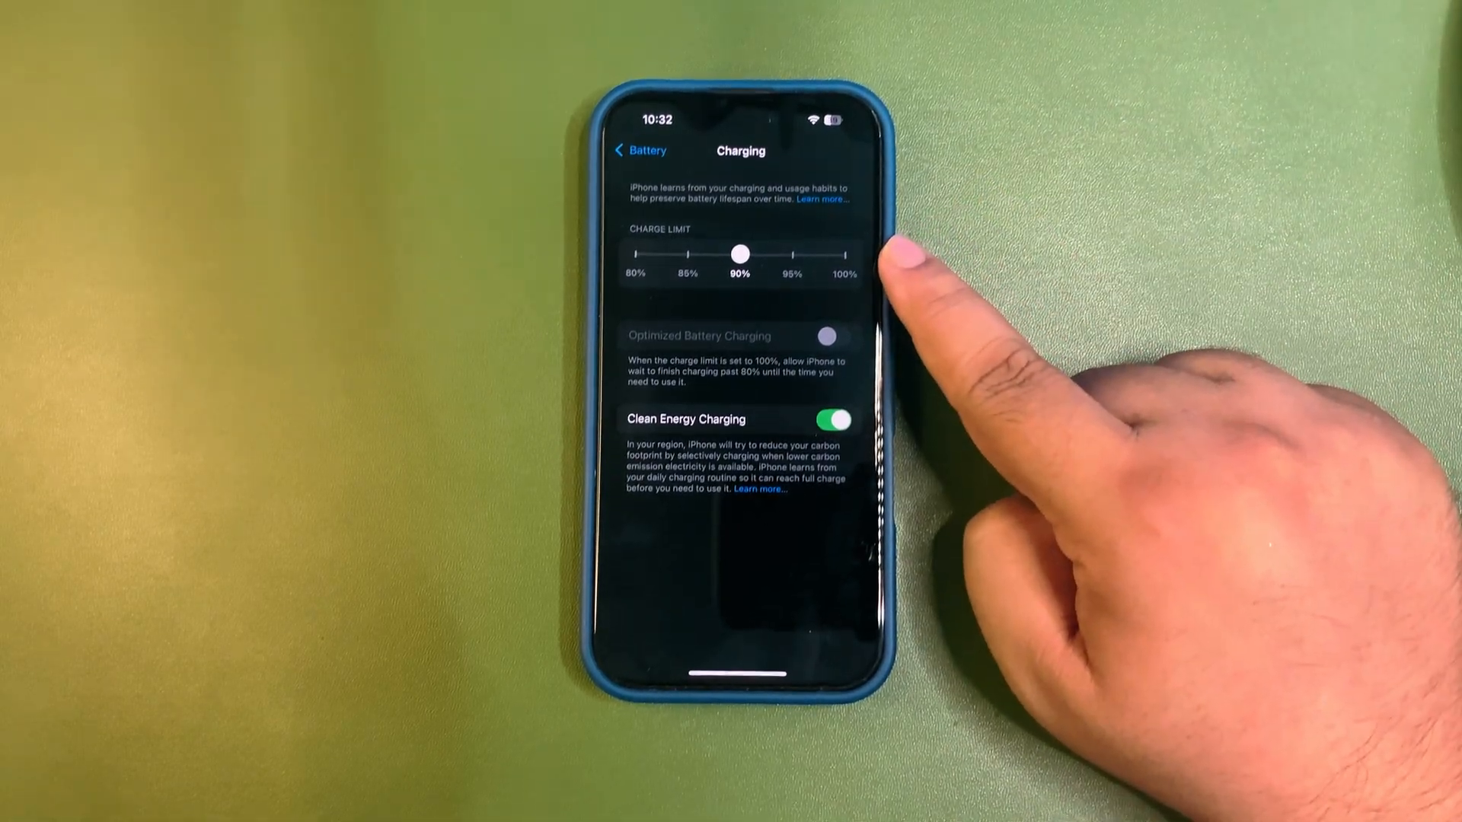
pyautogui.moveTo(1118, 373)
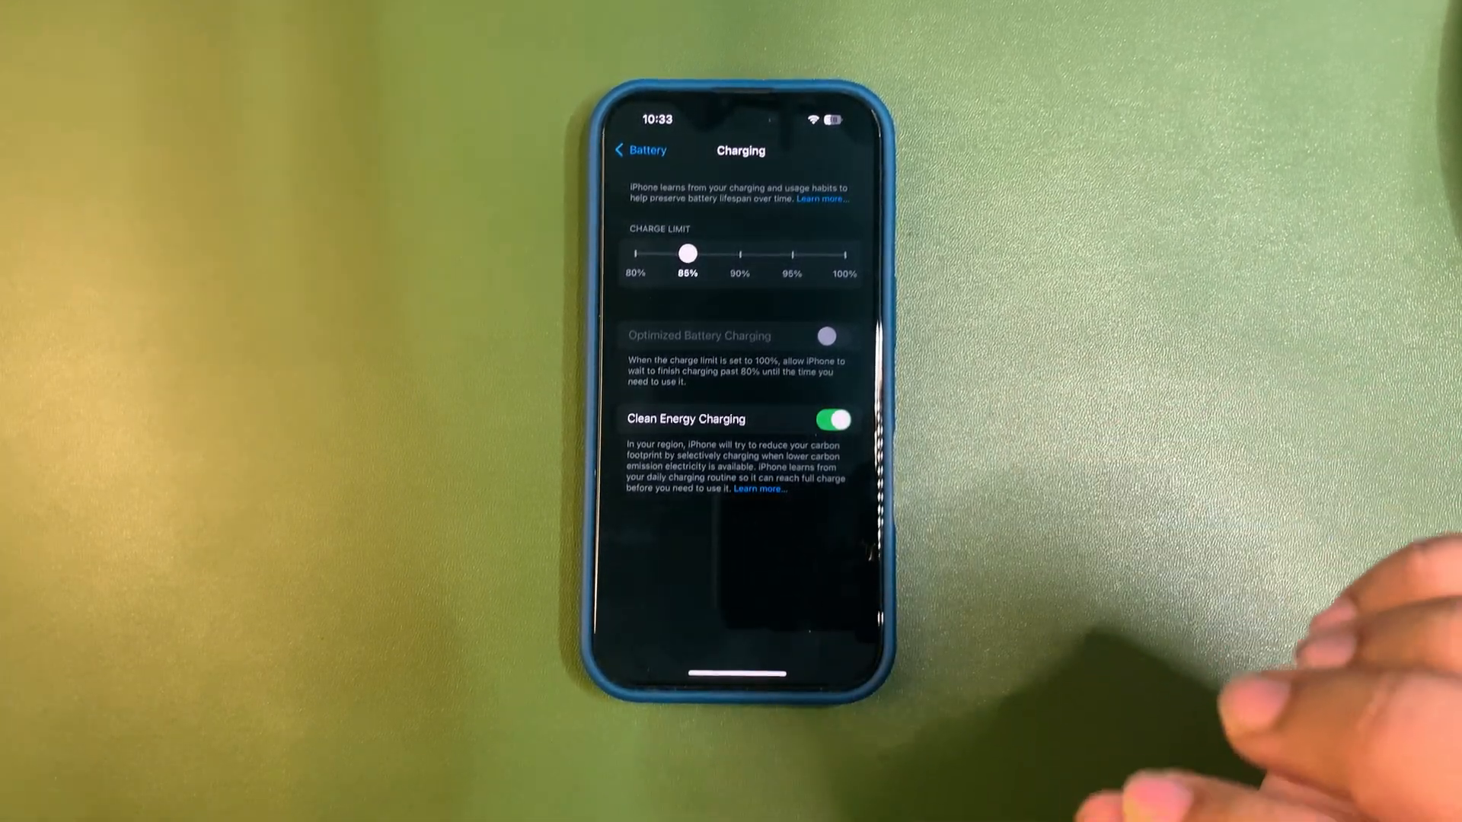
# Leave Charging with the limit at 85% and return to Battery.
pyautogui.click(639, 150)
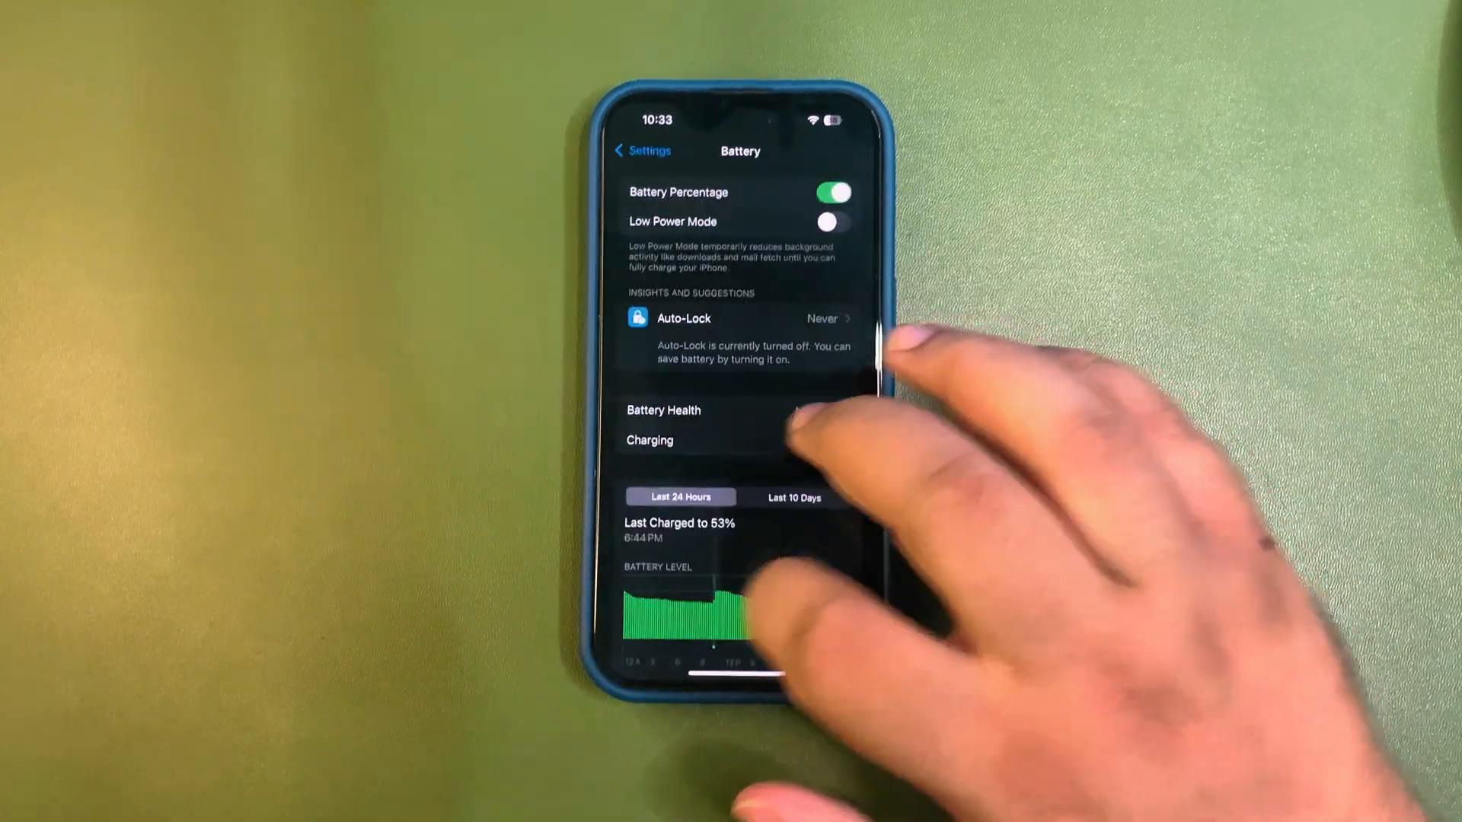